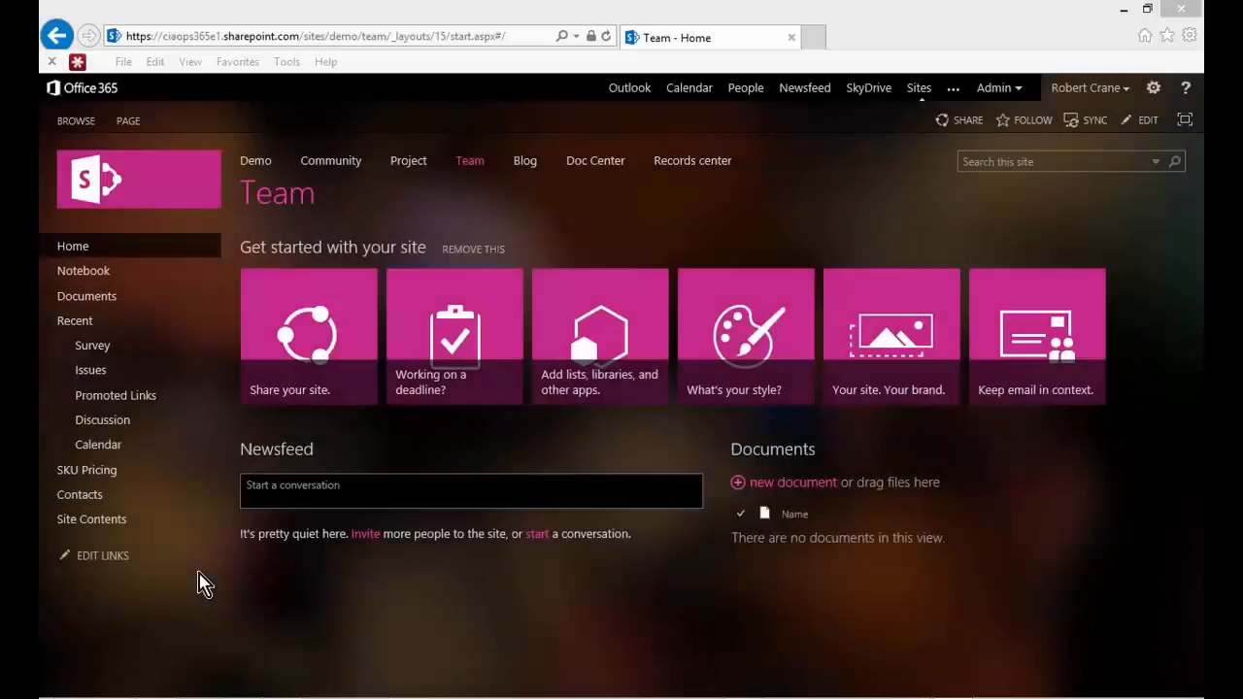
pyautogui.moveTo(1068, 371)
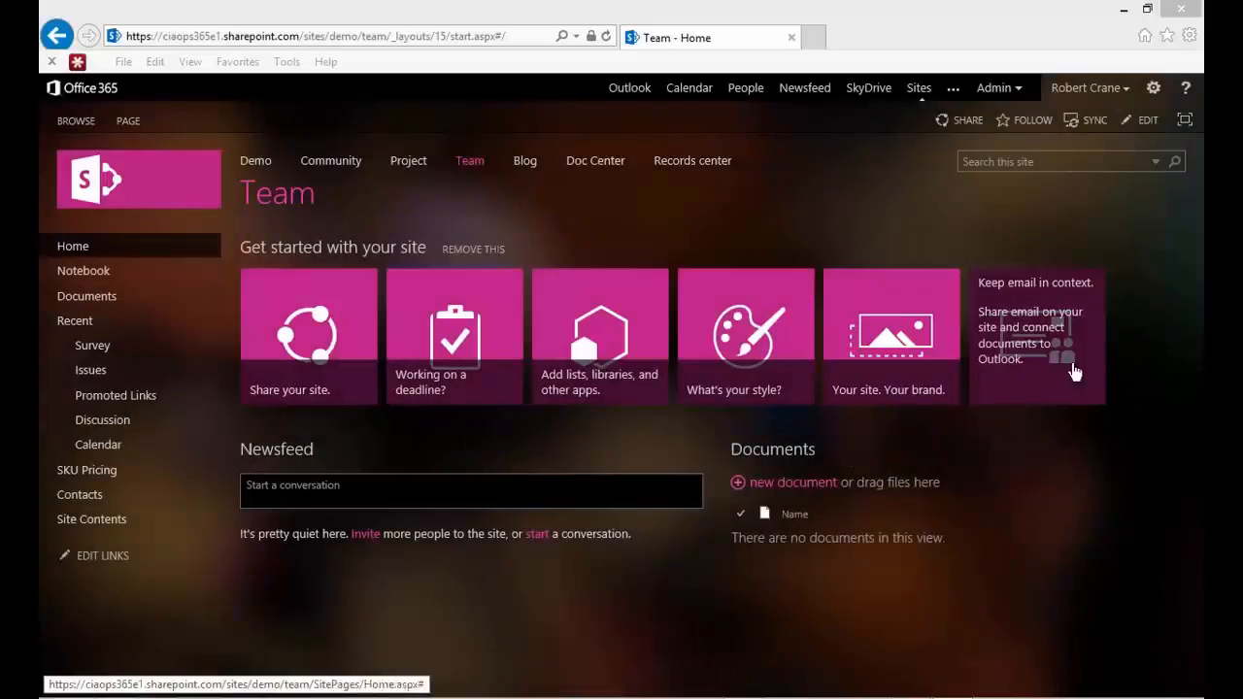
pyautogui.moveTo(1129, 226)
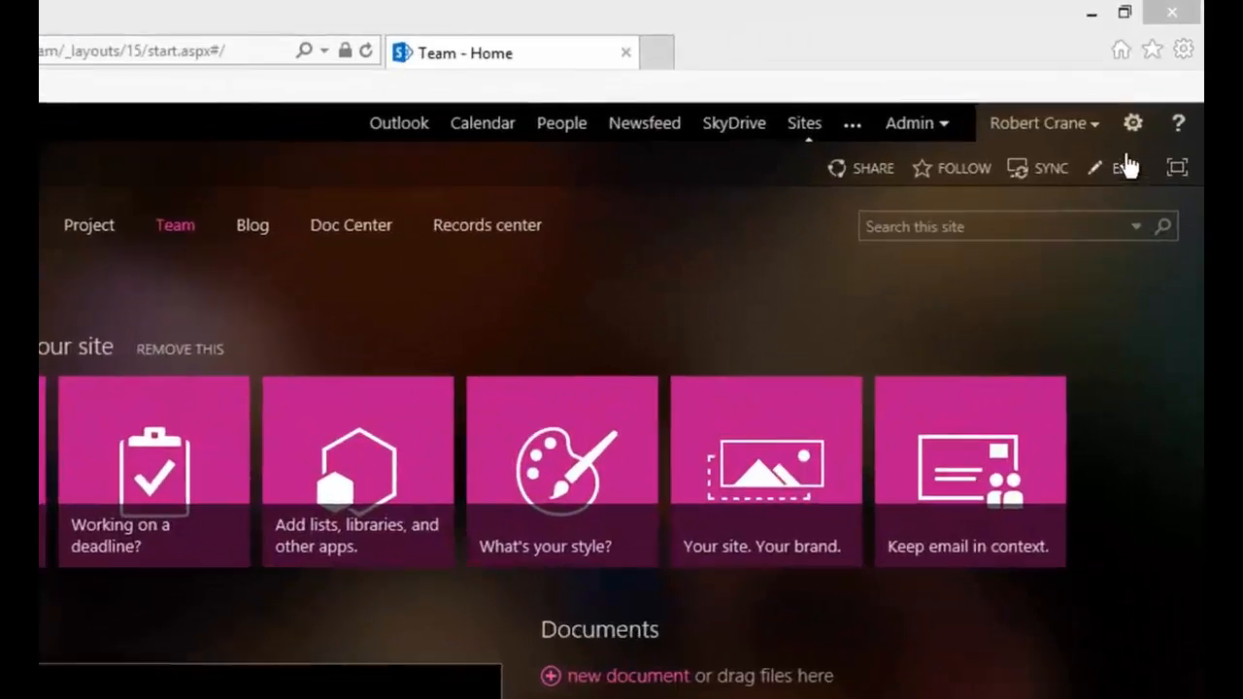
# Open the Team site's Site Settings page from the gear menu.
pyautogui.click(1131, 124)
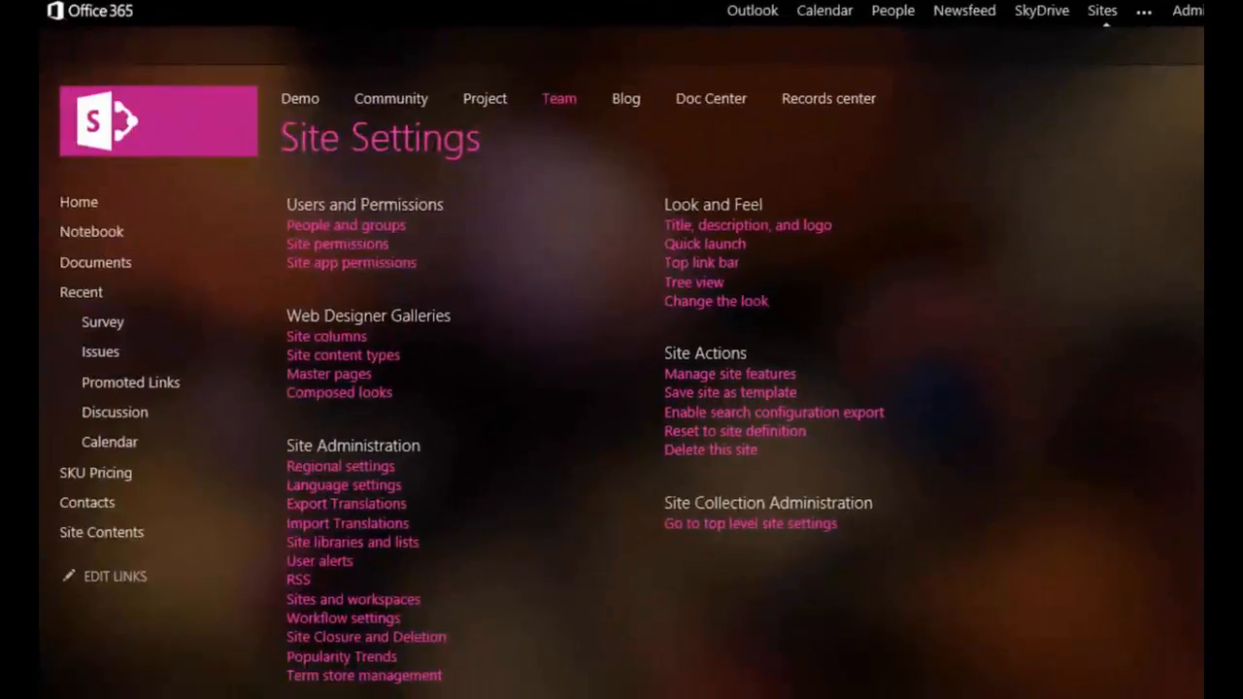
pyautogui.moveTo(944, 483)
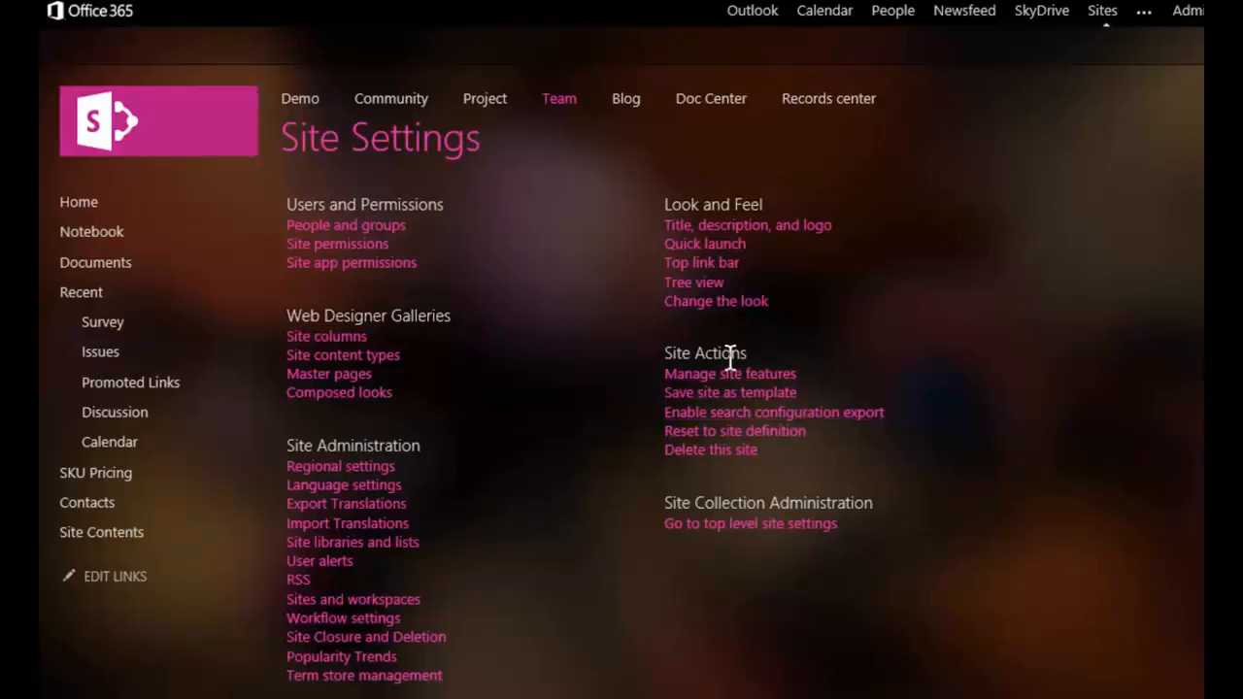
pyautogui.moveTo(730, 403)
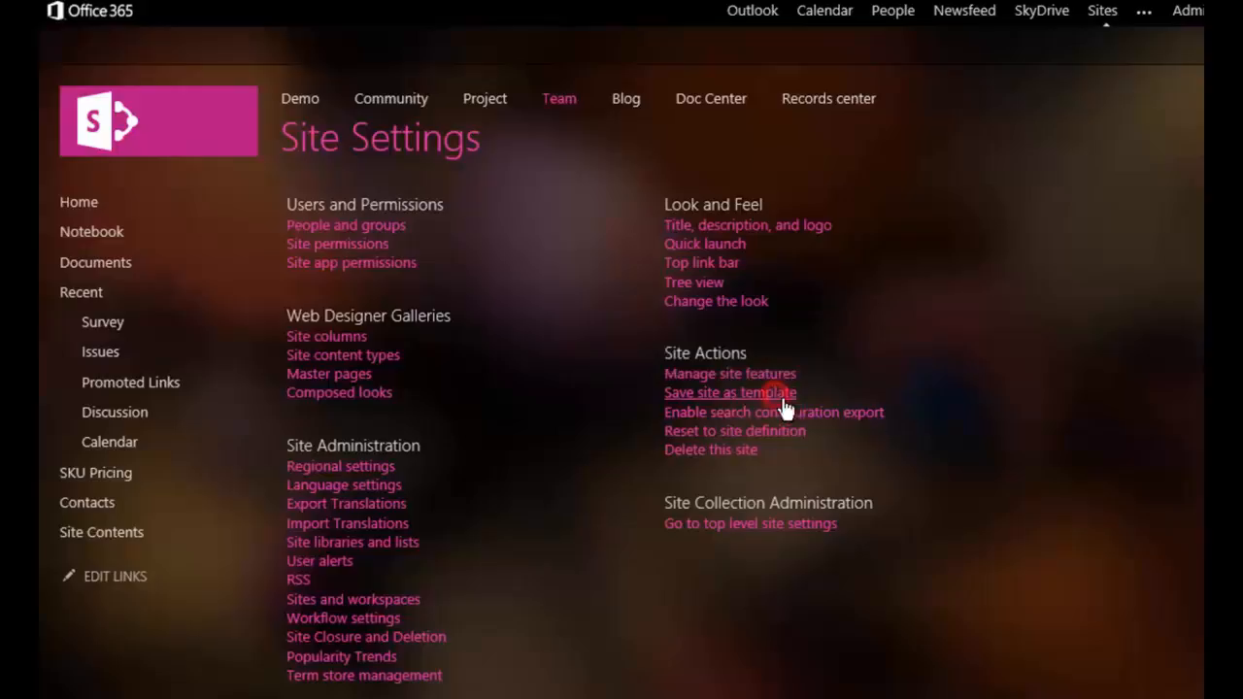
# Open Save site as template and start filling in the template file name field.
pyautogui.click(729, 392)
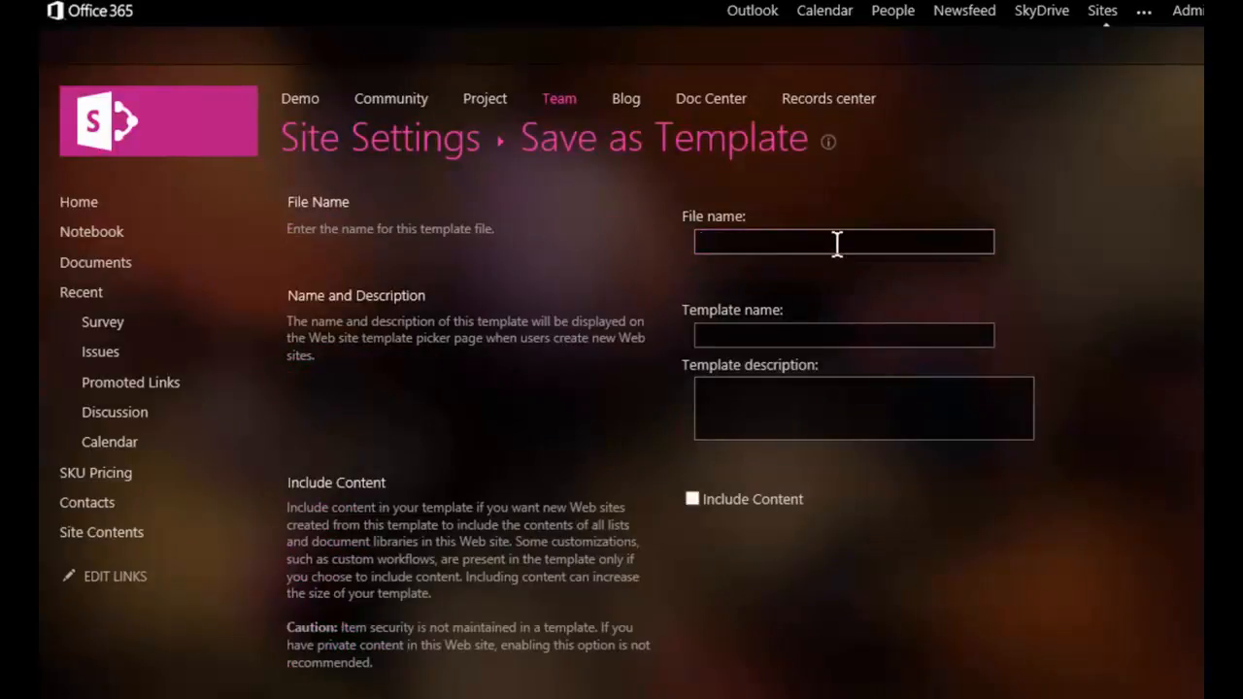
pyautogui.click(843, 241)
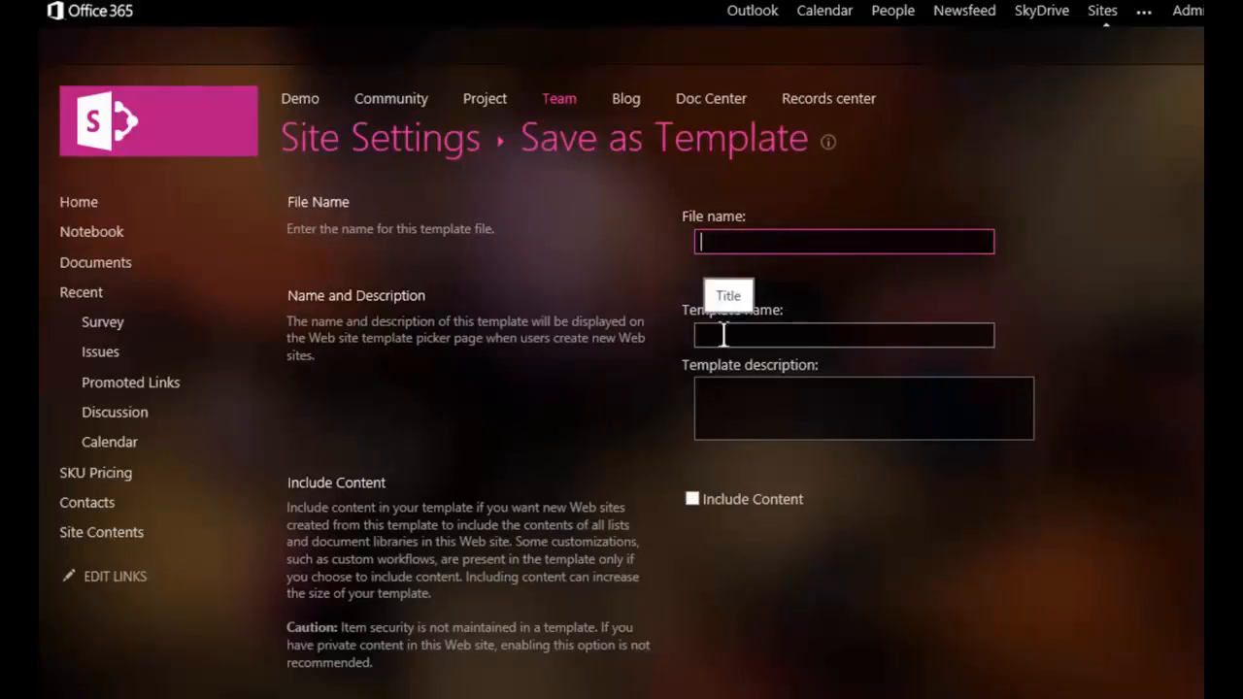
pyautogui.moveTo(830, 409)
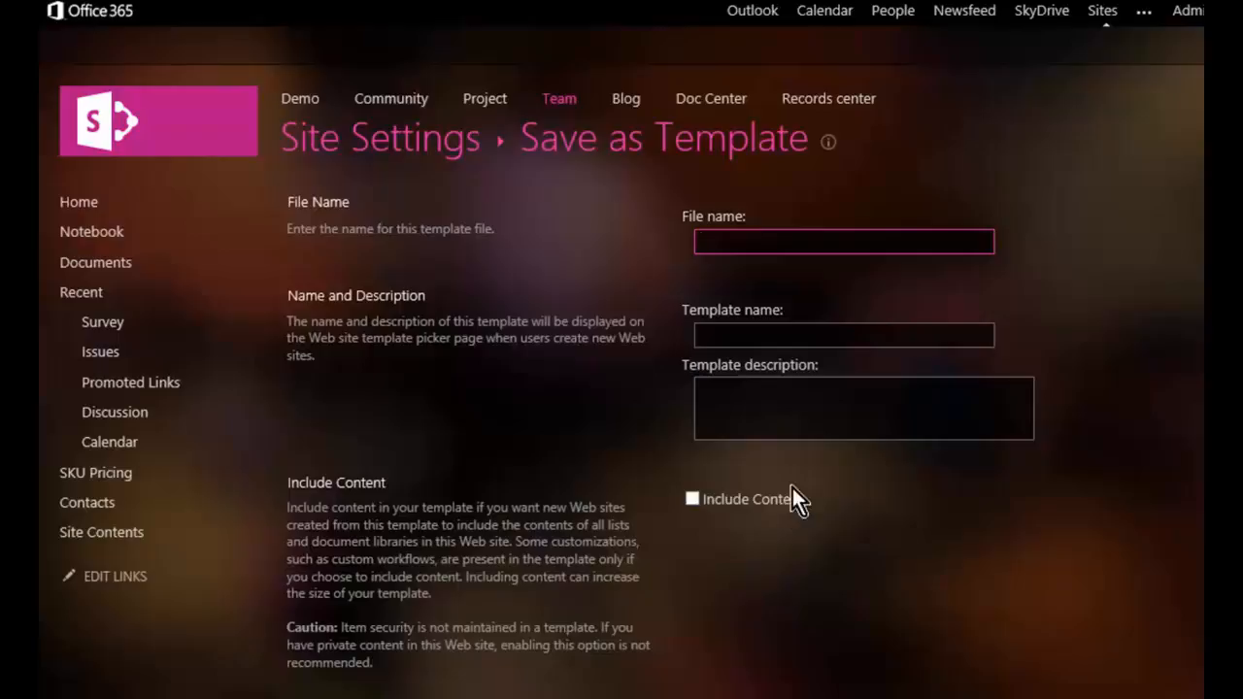
pyautogui.moveTo(776, 543)
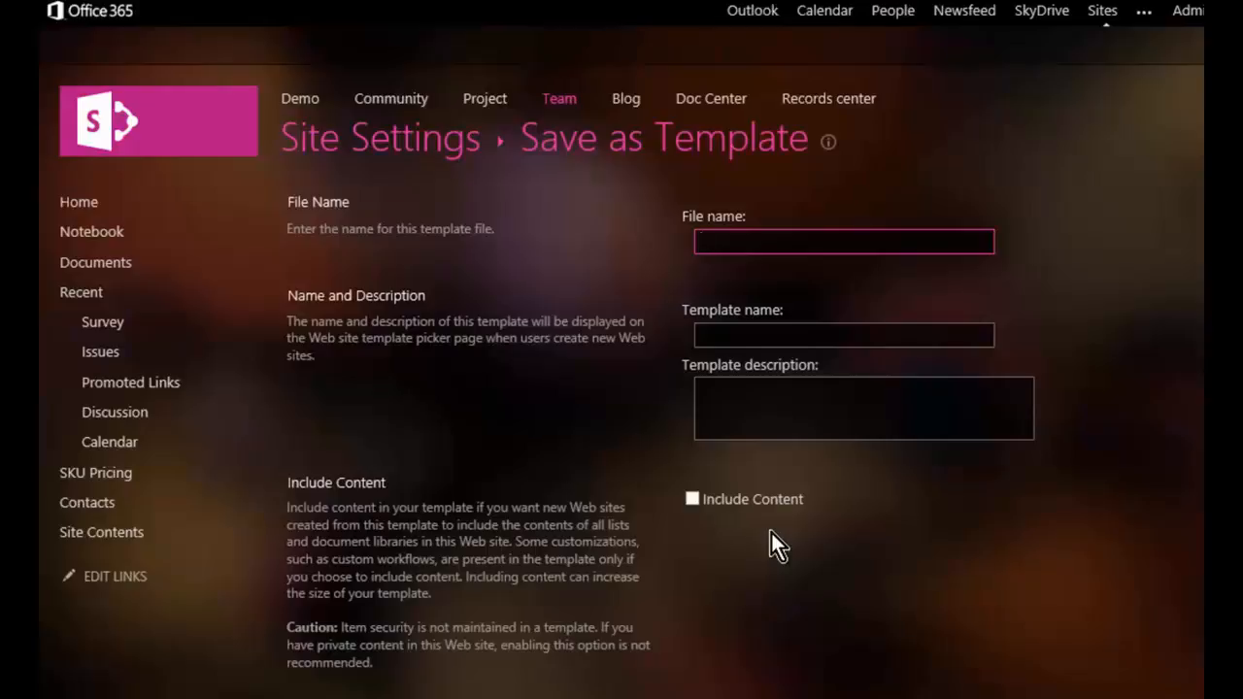
pyautogui.click(843, 240)
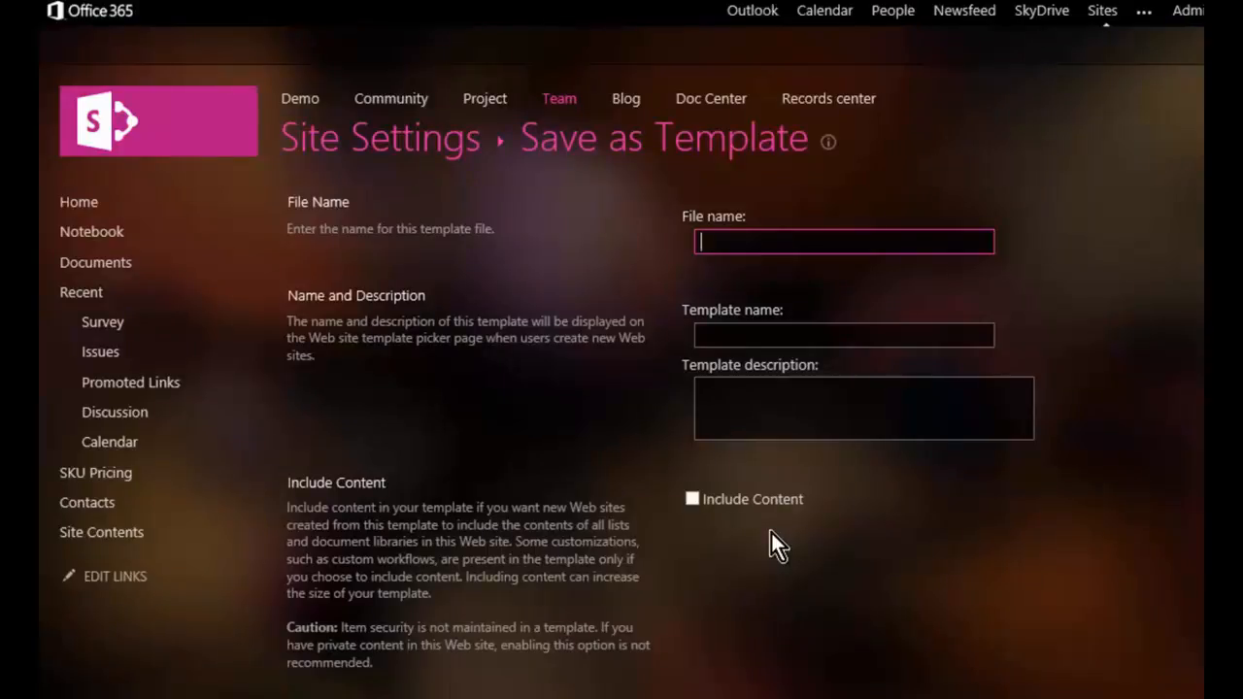
pyautogui.moveTo(786, 551)
pyautogui.write('CIAOPS-SIte')
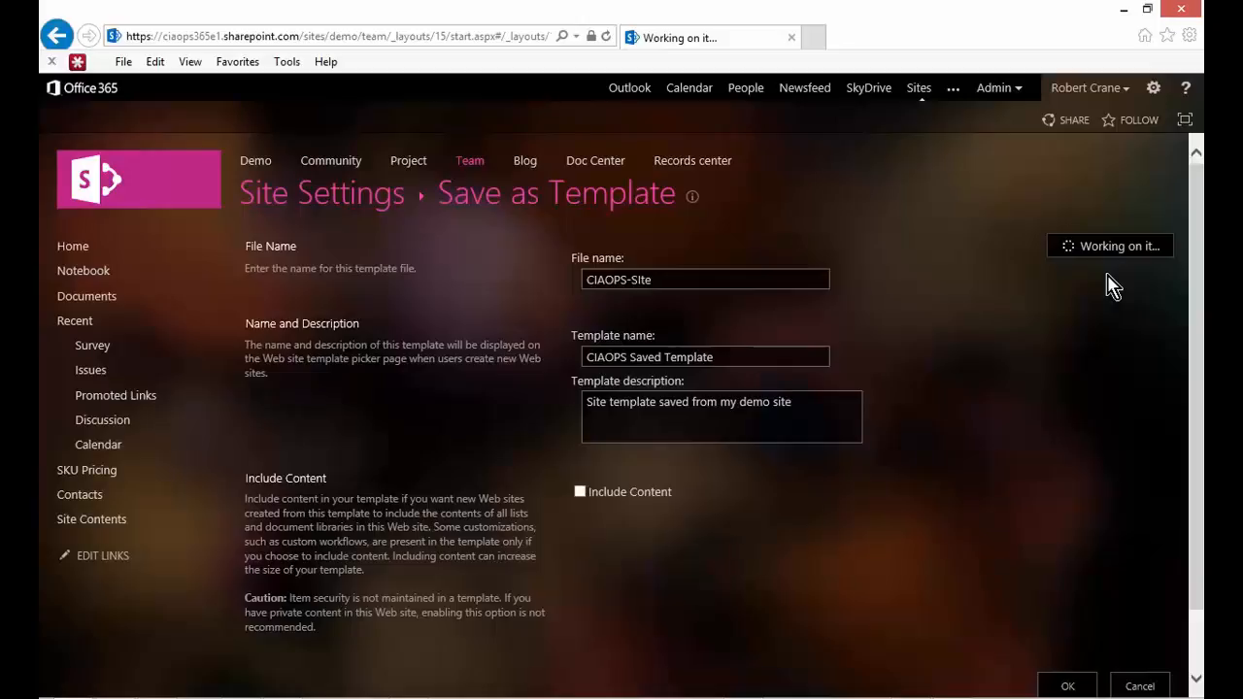
pyautogui.moveTo(629, 257)
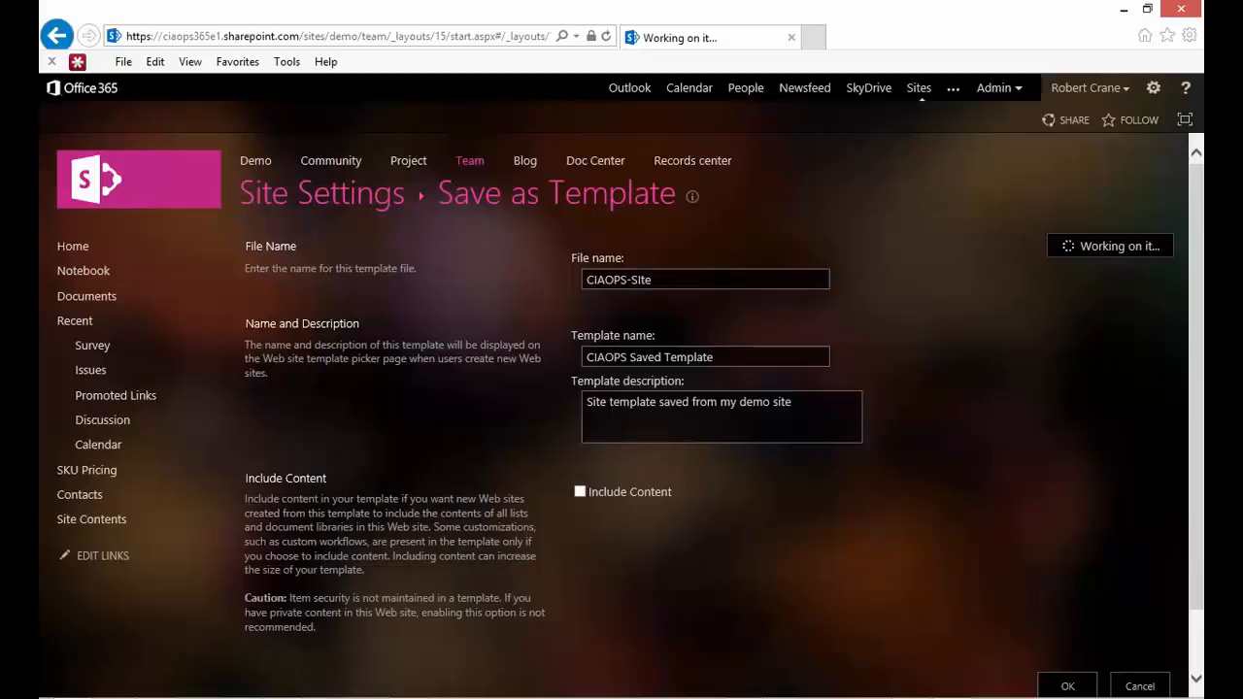
# Submit the template save and reach the Operation Completed Successfully page.
pyautogui.click(1066, 686)
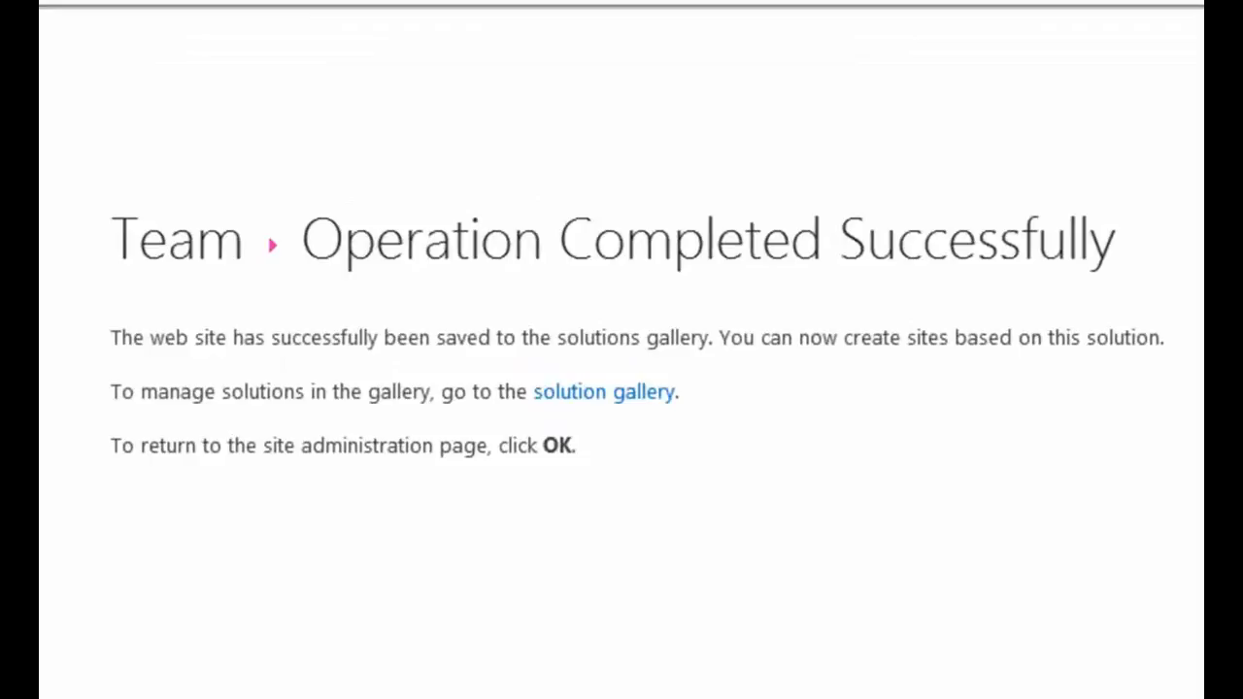
pyautogui.moveTo(844, 389)
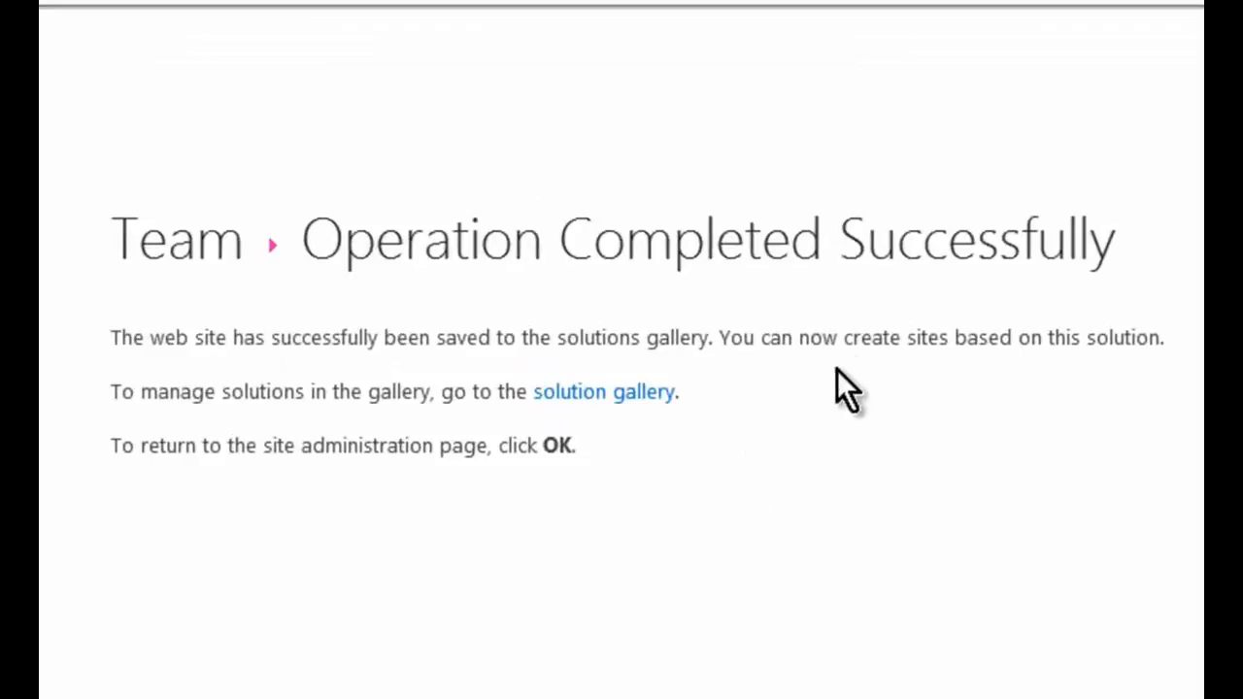
pyautogui.moveTo(864, 364)
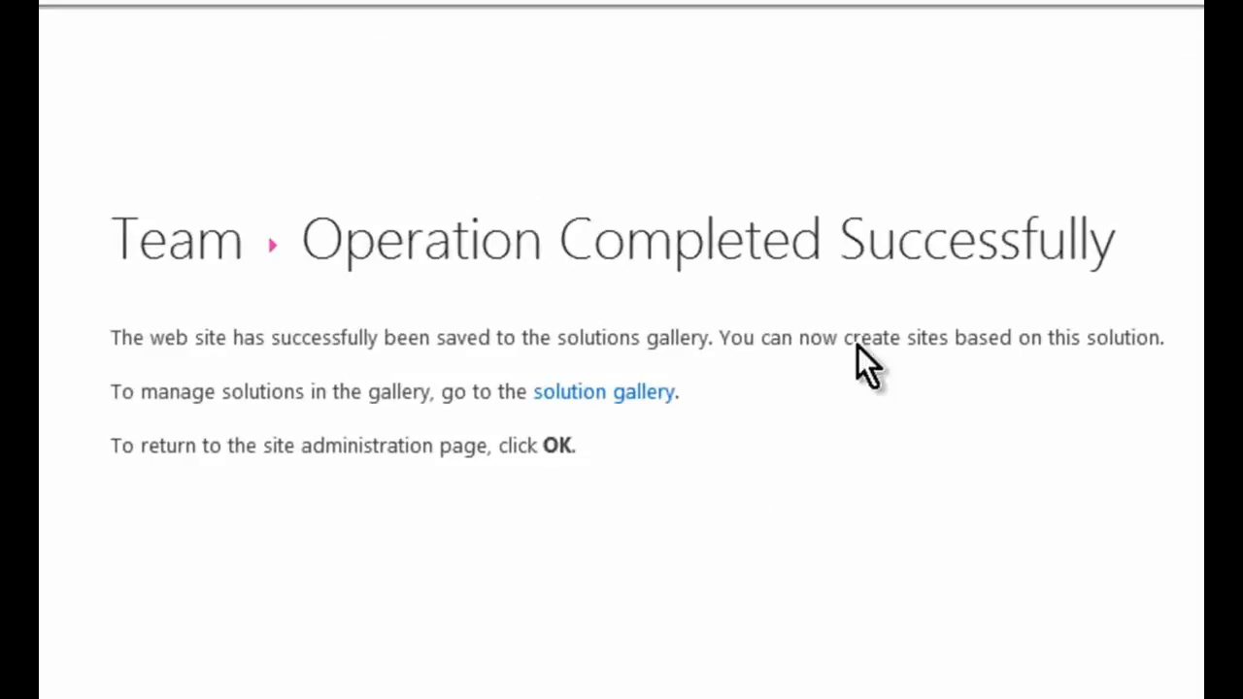
pyautogui.moveTo(786, 466)
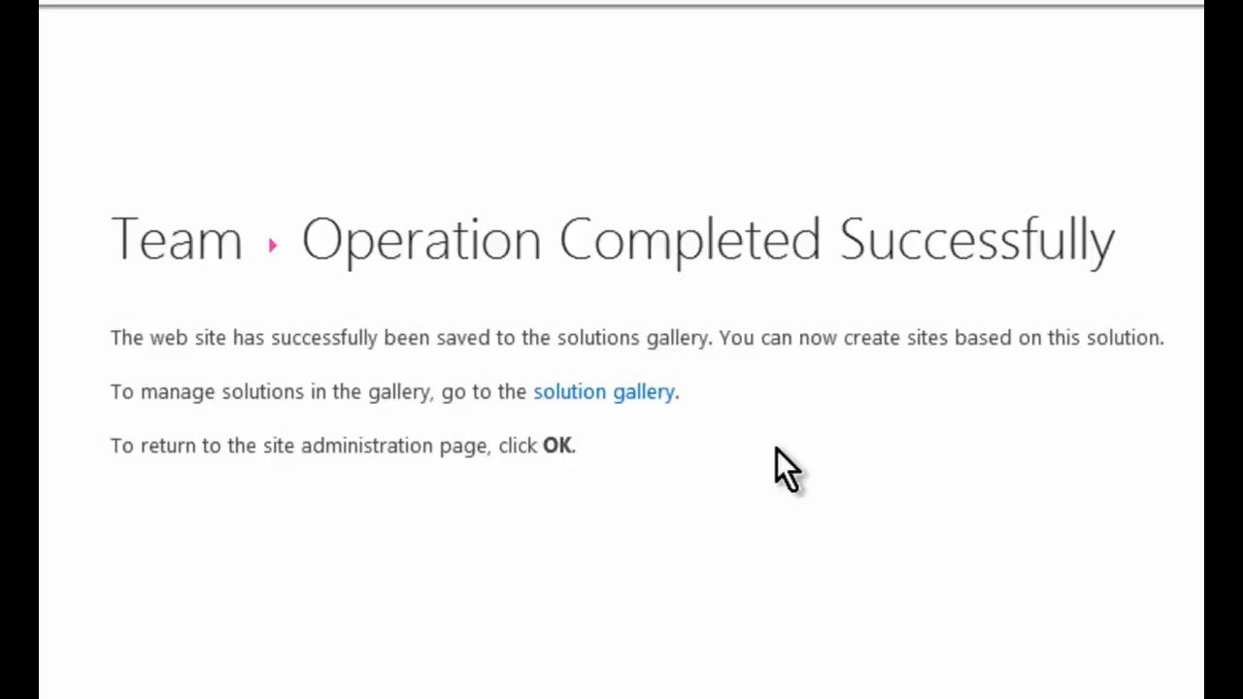
pyautogui.moveTo(604, 392)
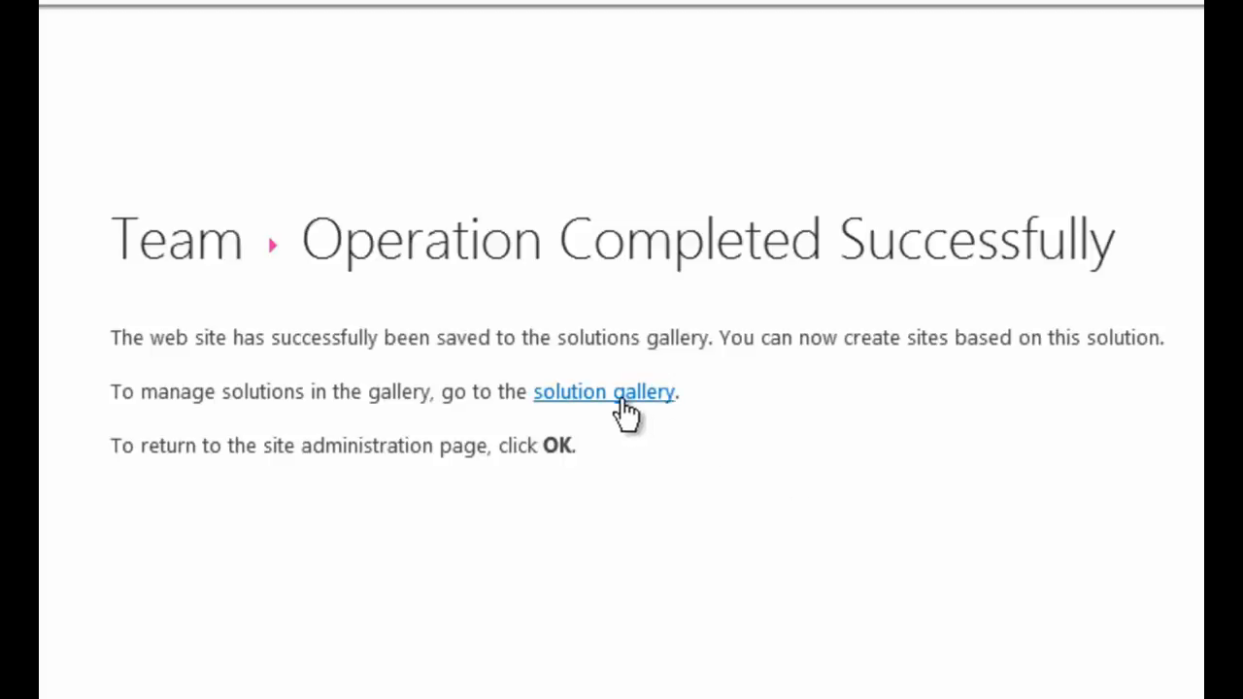
# Follow the success page's link to the solutions gallery showing CIAOPS-SIte activated.
pyautogui.click(603, 391)
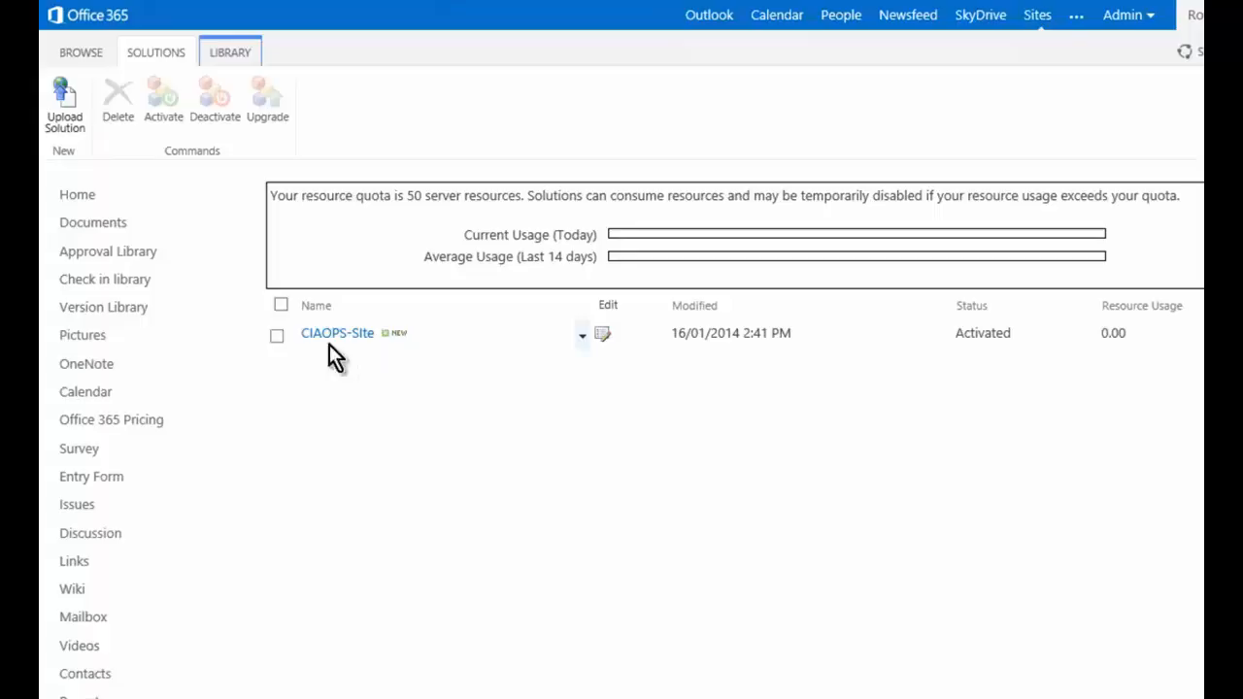
pyautogui.moveTo(344, 333)
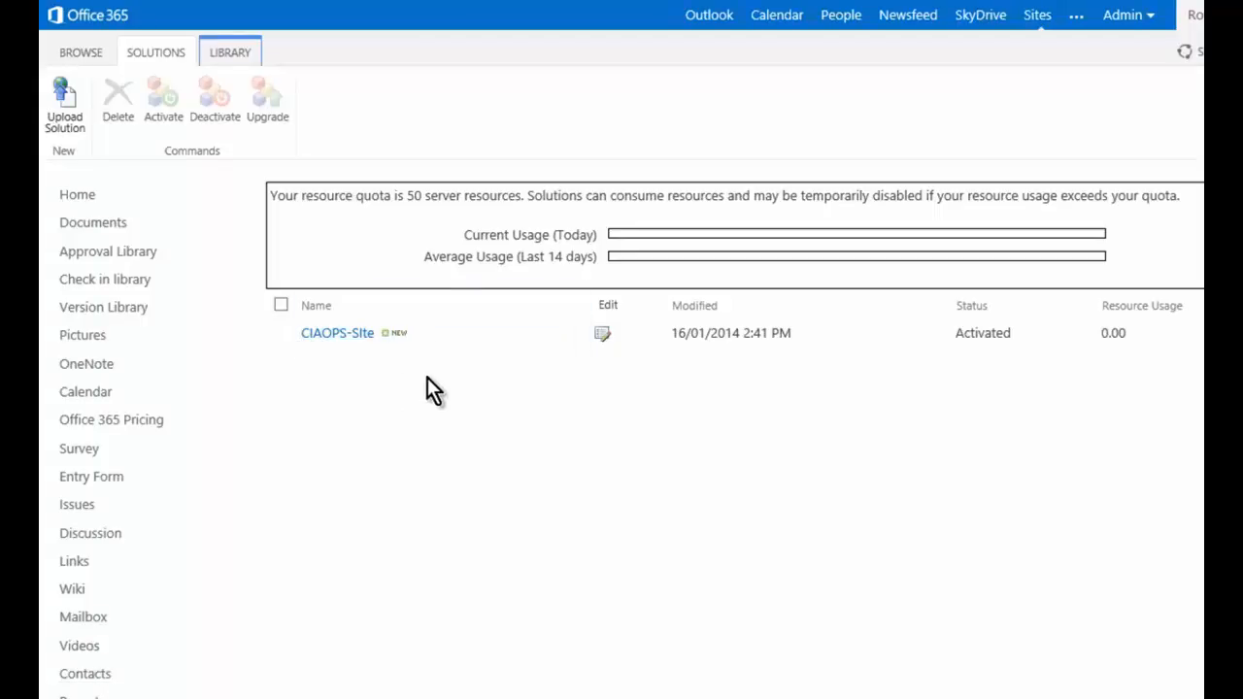
pyautogui.moveTo(337, 333)
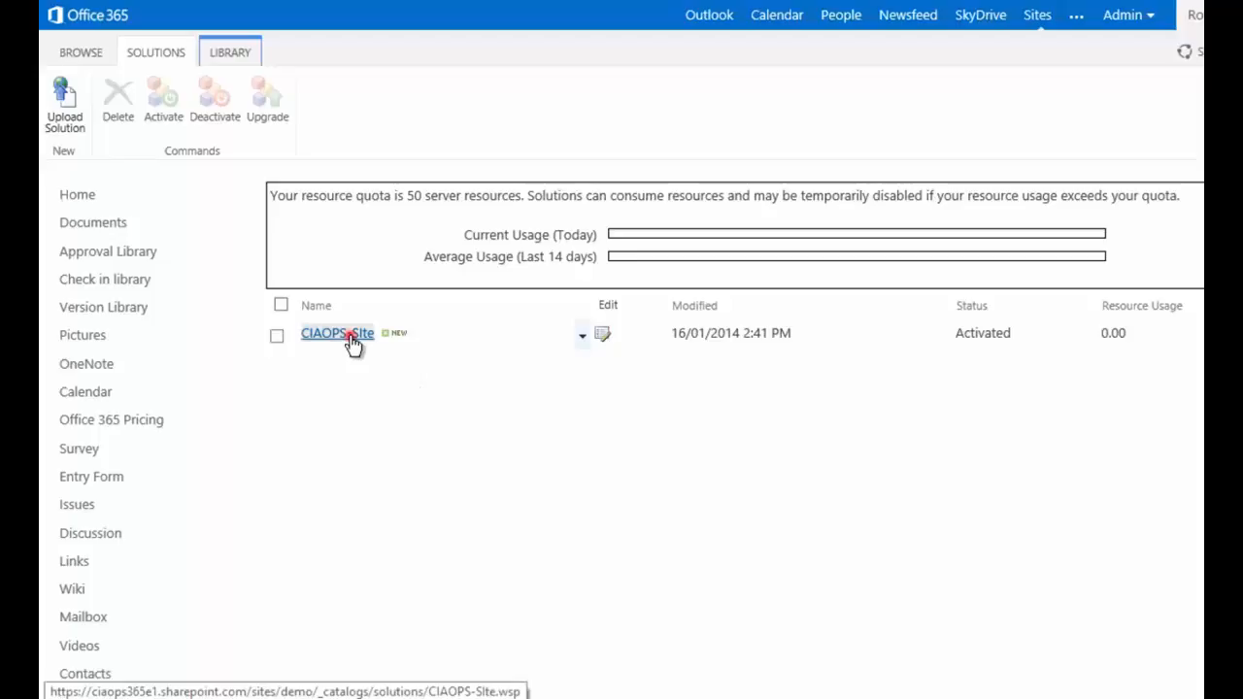
# Start downloading CIAOPS-SIte.wsp, bringing up the 280 KB save prompt.
pyautogui.click(337, 333)
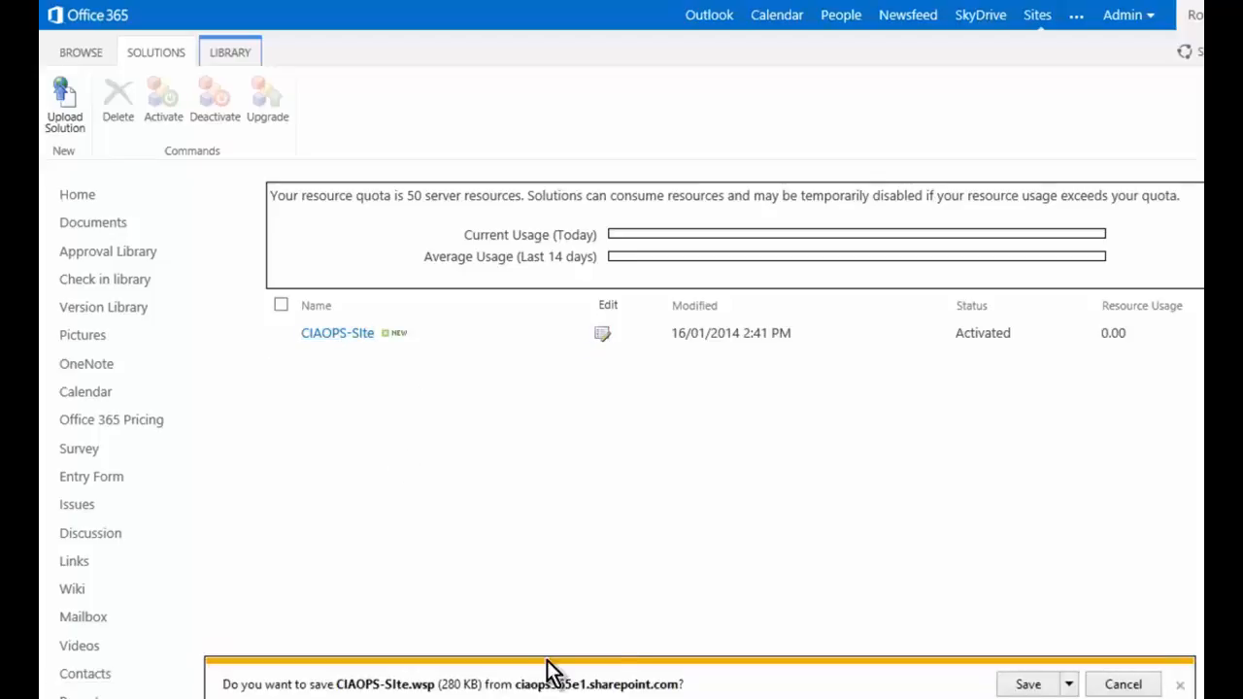
pyautogui.moveTo(448, 695)
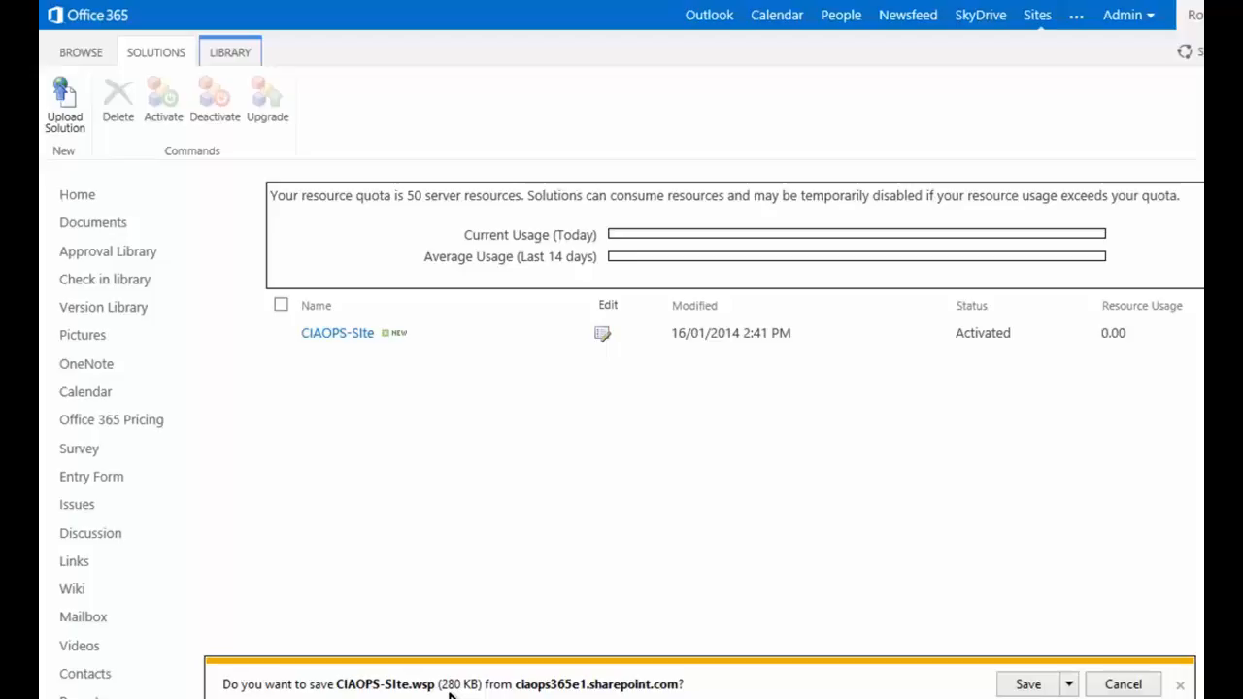
pyautogui.moveTo(1000, 684)
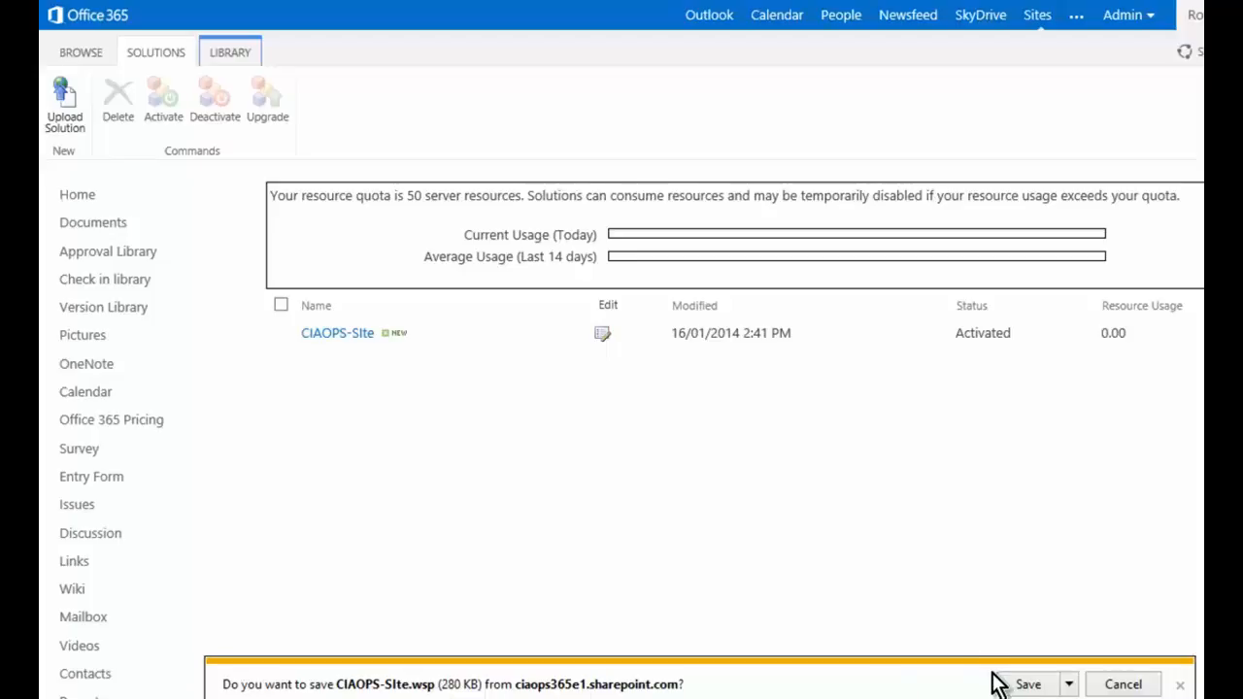
pyautogui.moveTo(974, 678)
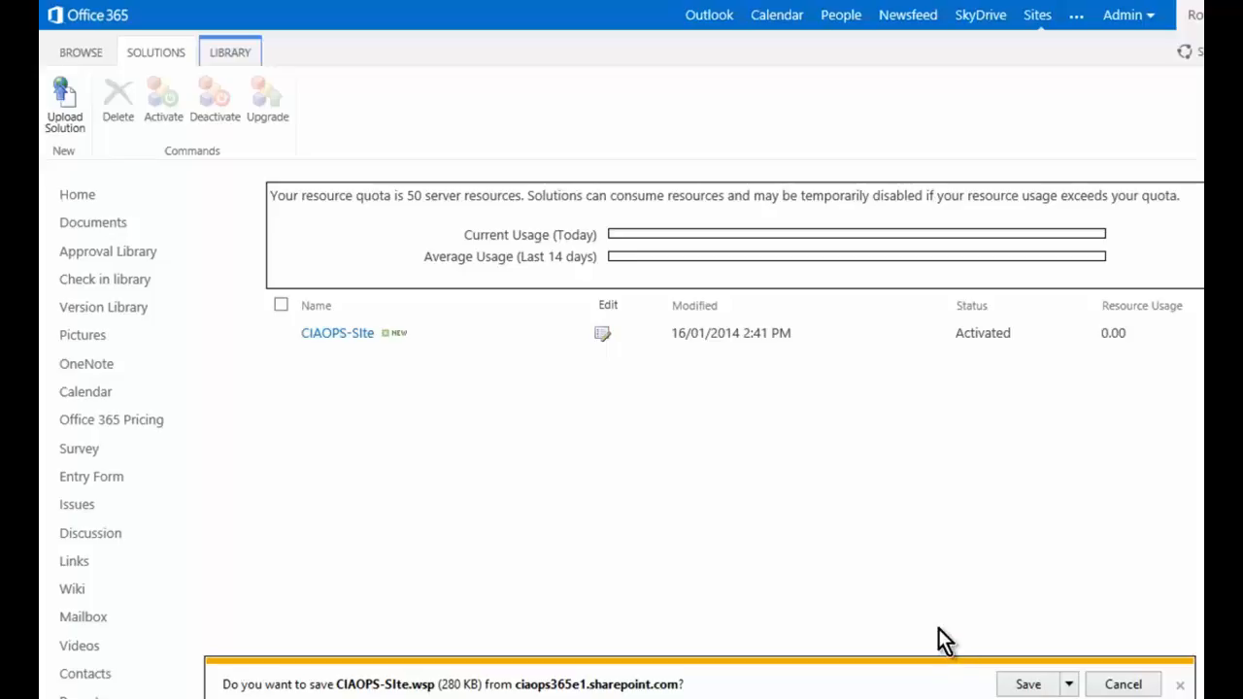
pyautogui.moveTo(595, 398)
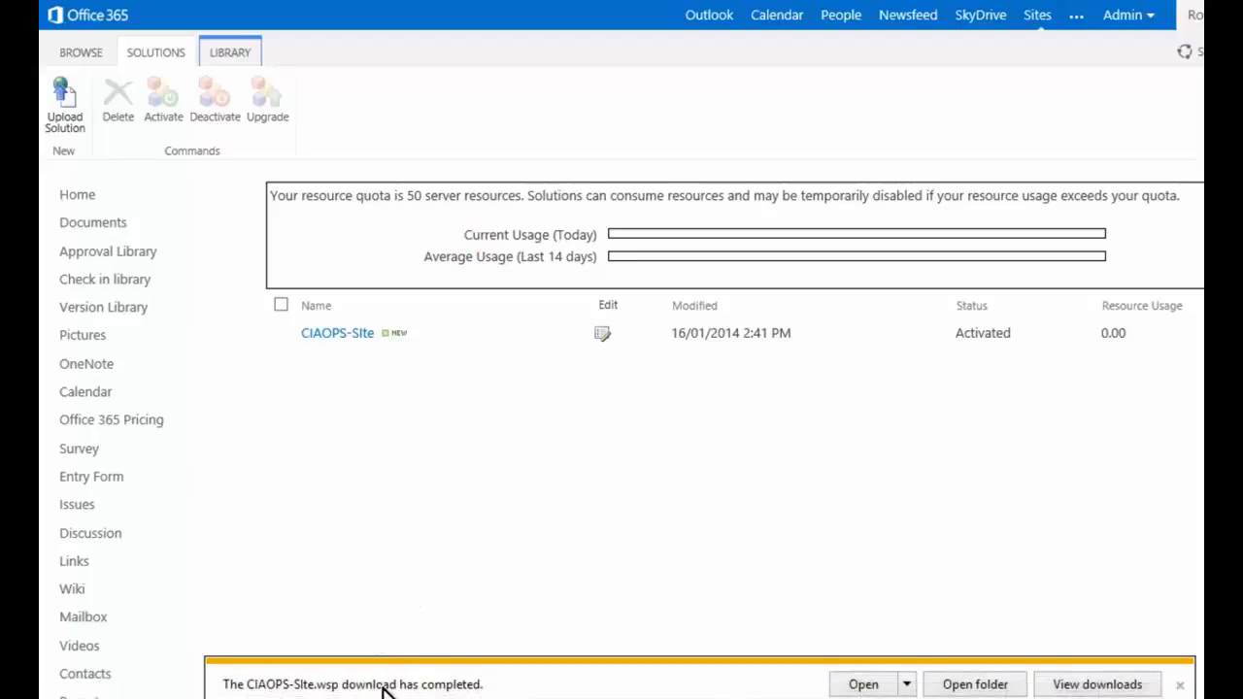
pyautogui.moveTo(618, 463)
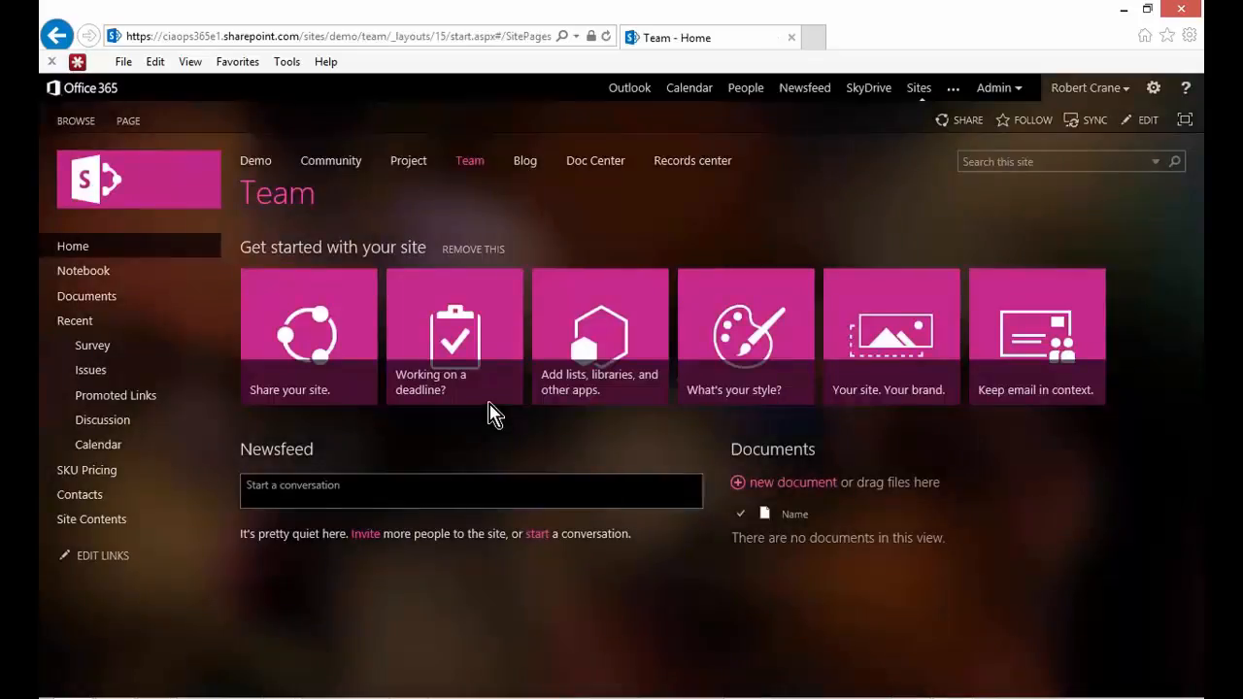
pyautogui.moveTo(256, 160)
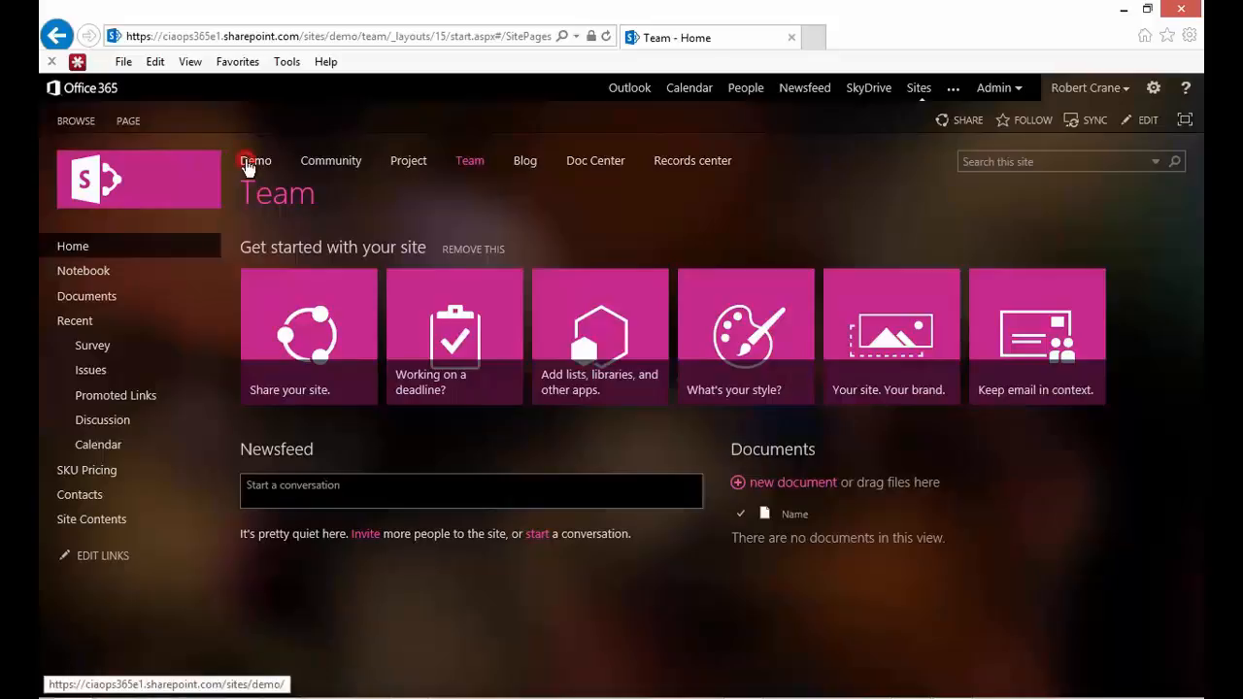
# Go to the parent Demo site's Site Contents and scroll to its subsites.
pyautogui.click(255, 160)
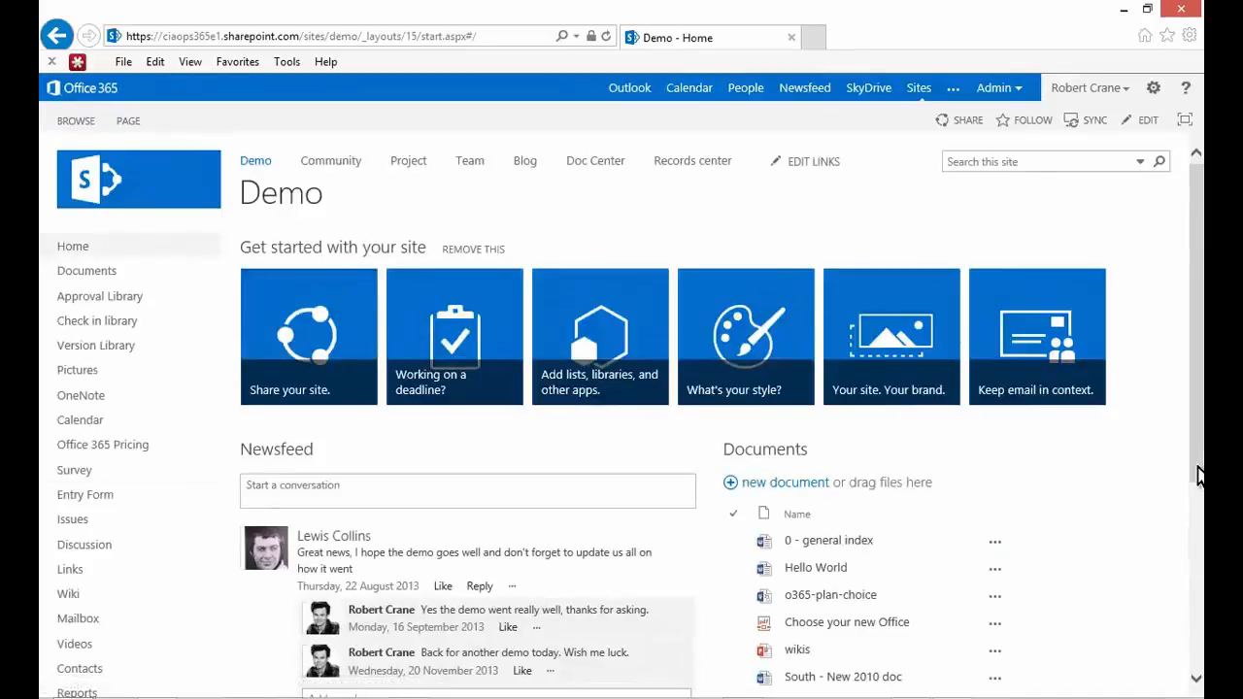
pyautogui.scroll(-3)
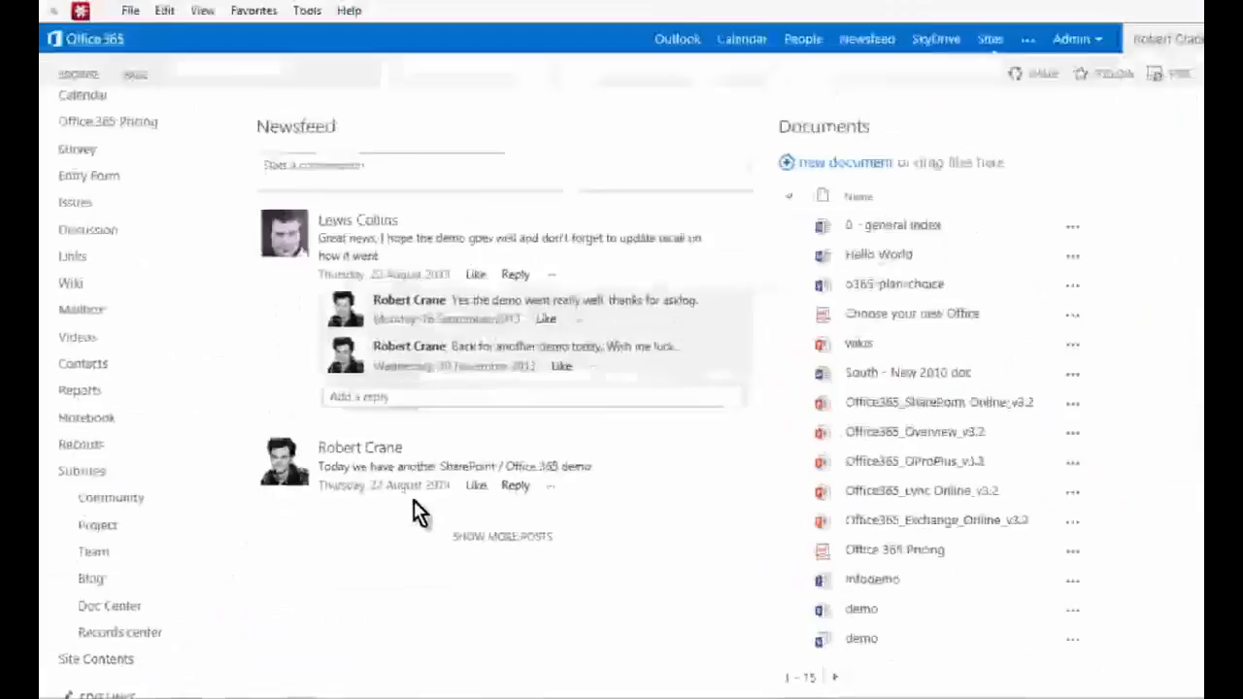
pyautogui.click(95, 658)
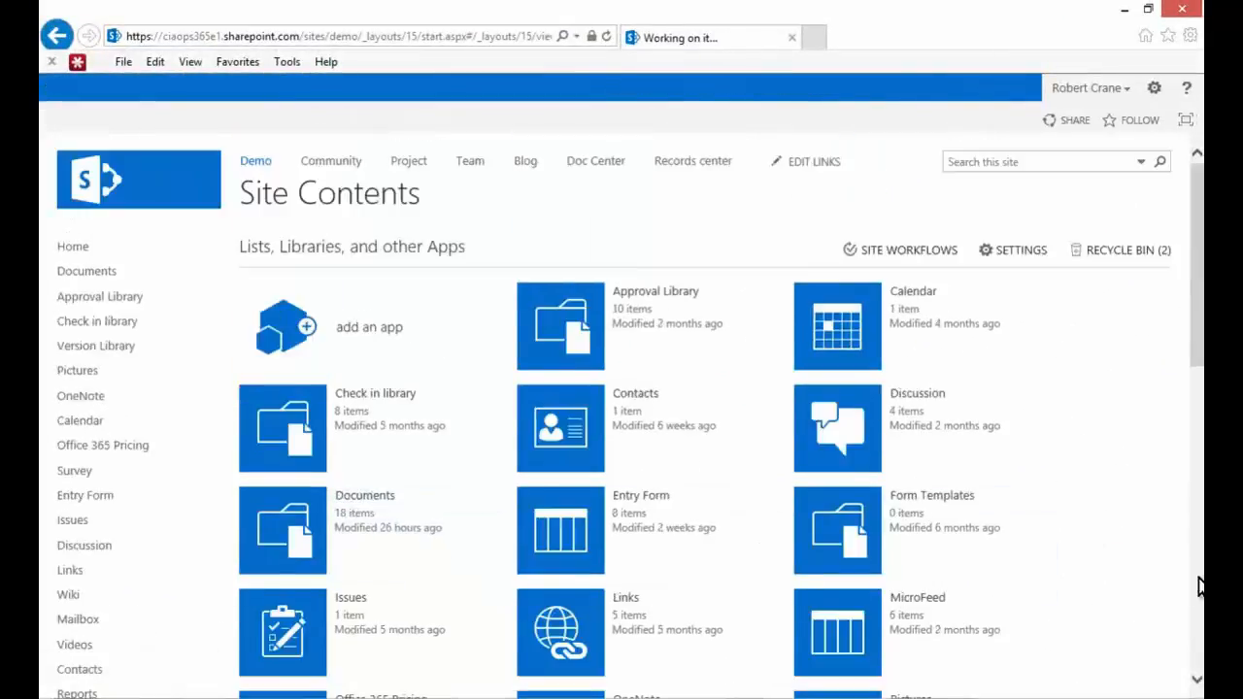
pyautogui.scroll(-3)
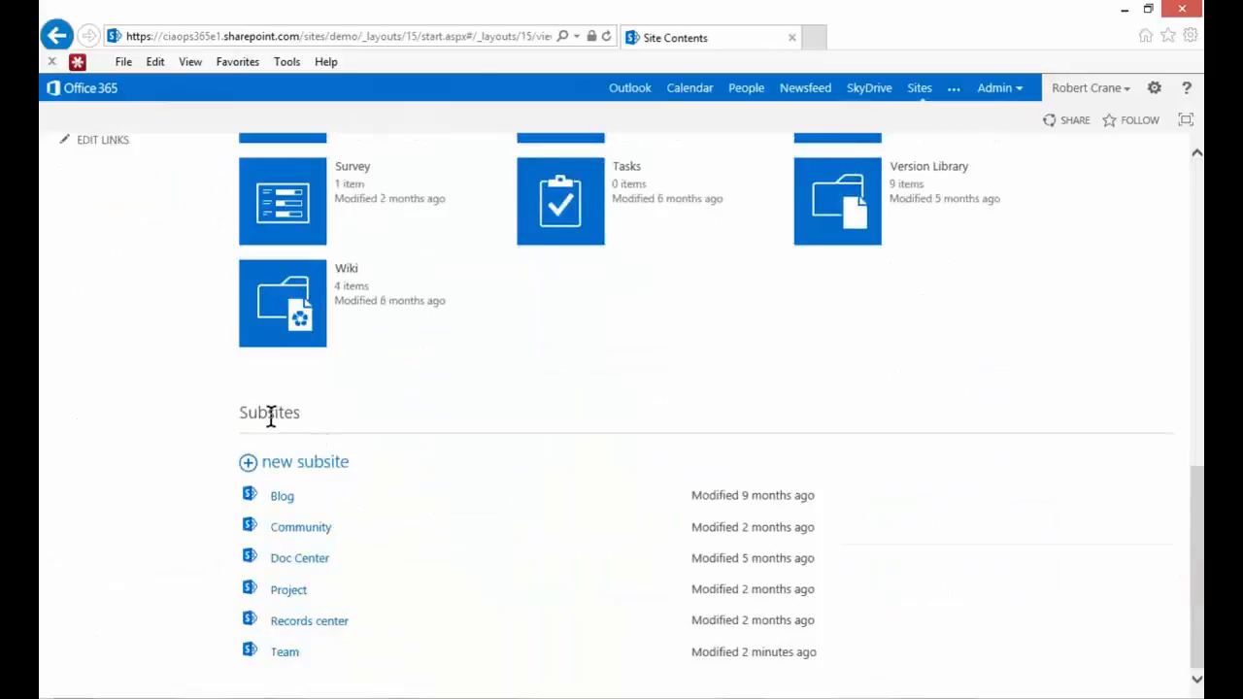
pyautogui.moveTo(442, 384)
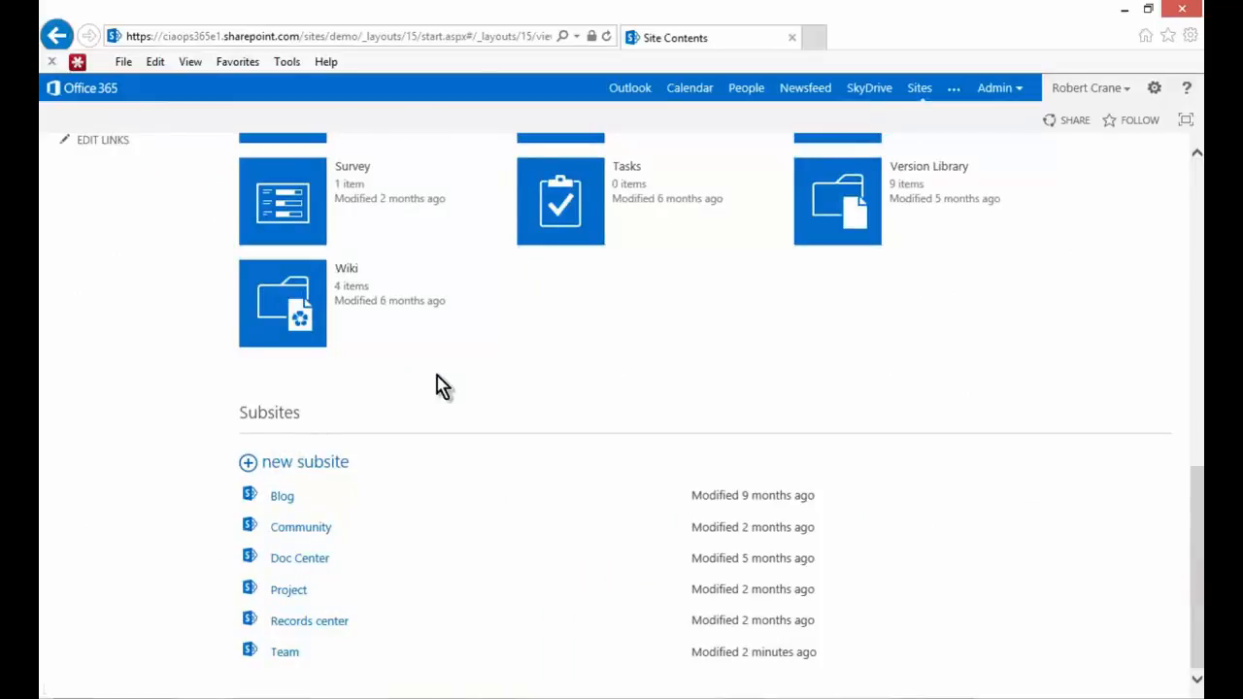
# Start subsite 'From Template' (URL 'from template') using the Custom CIAOPS-SIte template.
pyautogui.click(305, 461)
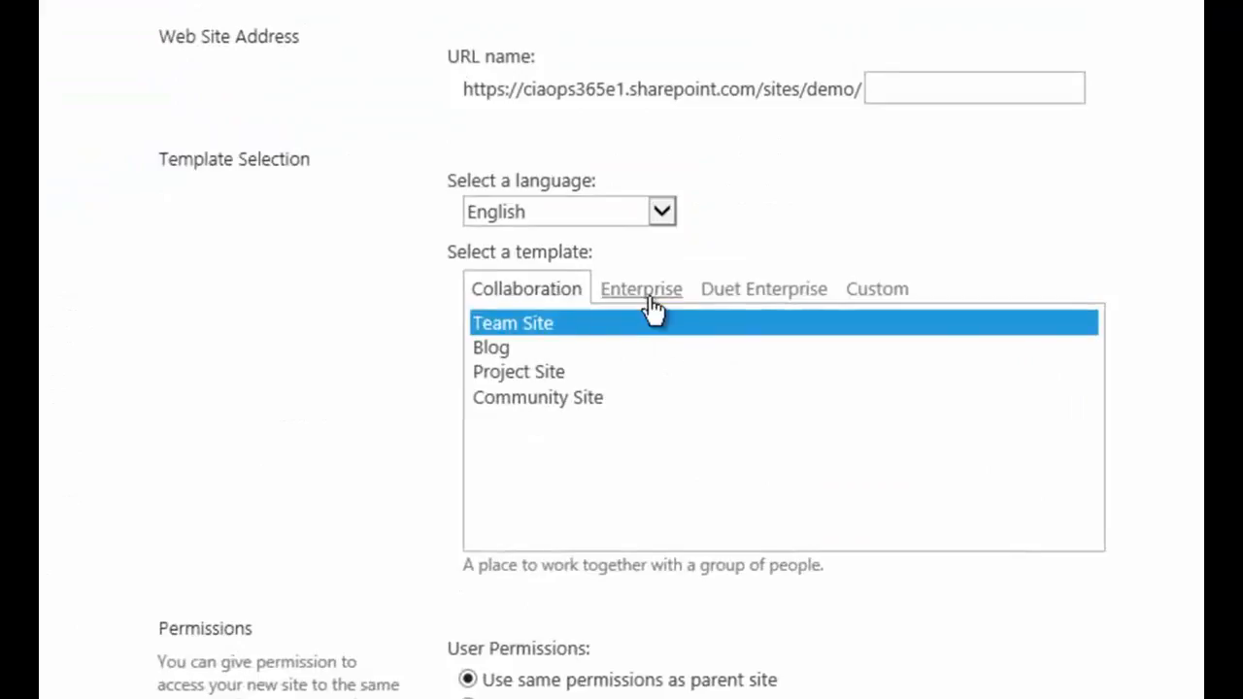
pyautogui.moveTo(862, 298)
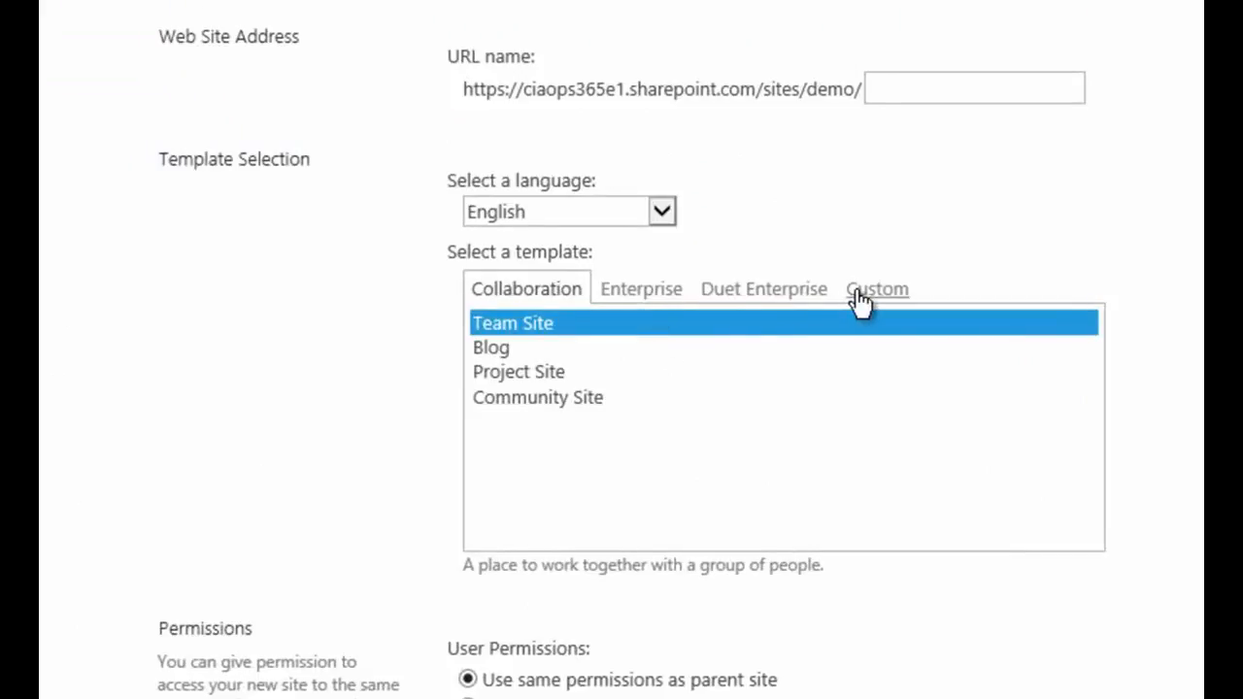
pyautogui.click(876, 289)
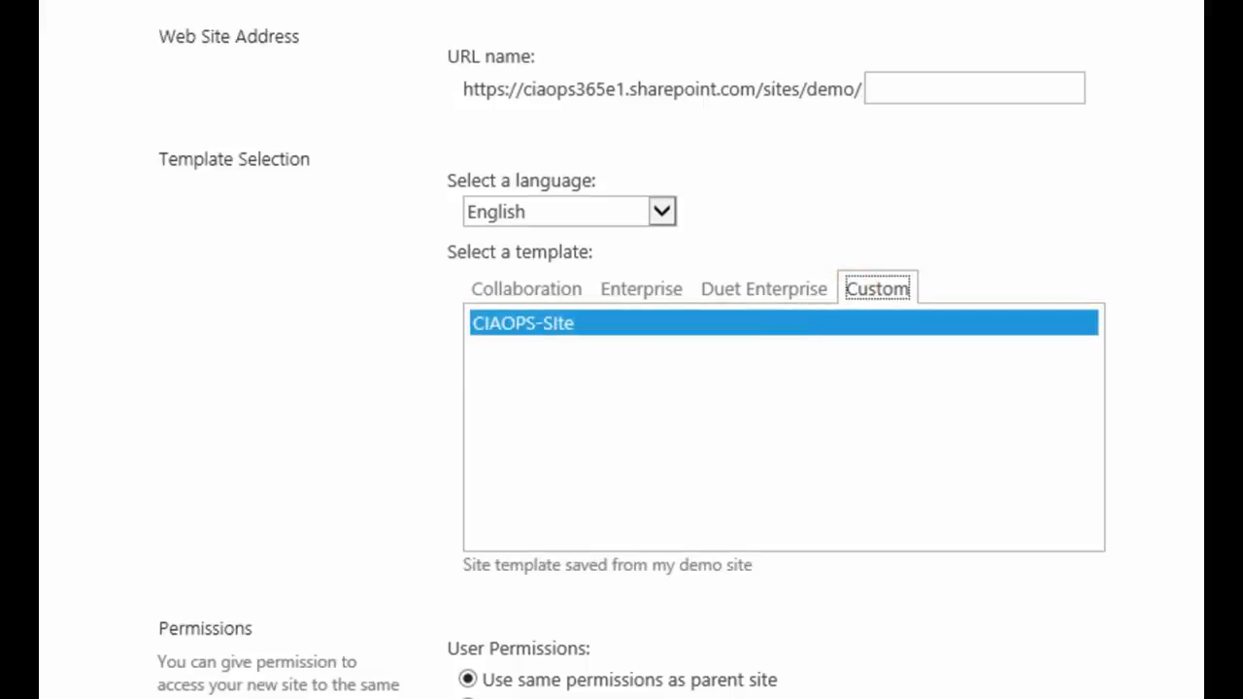
pyautogui.scroll(-3)
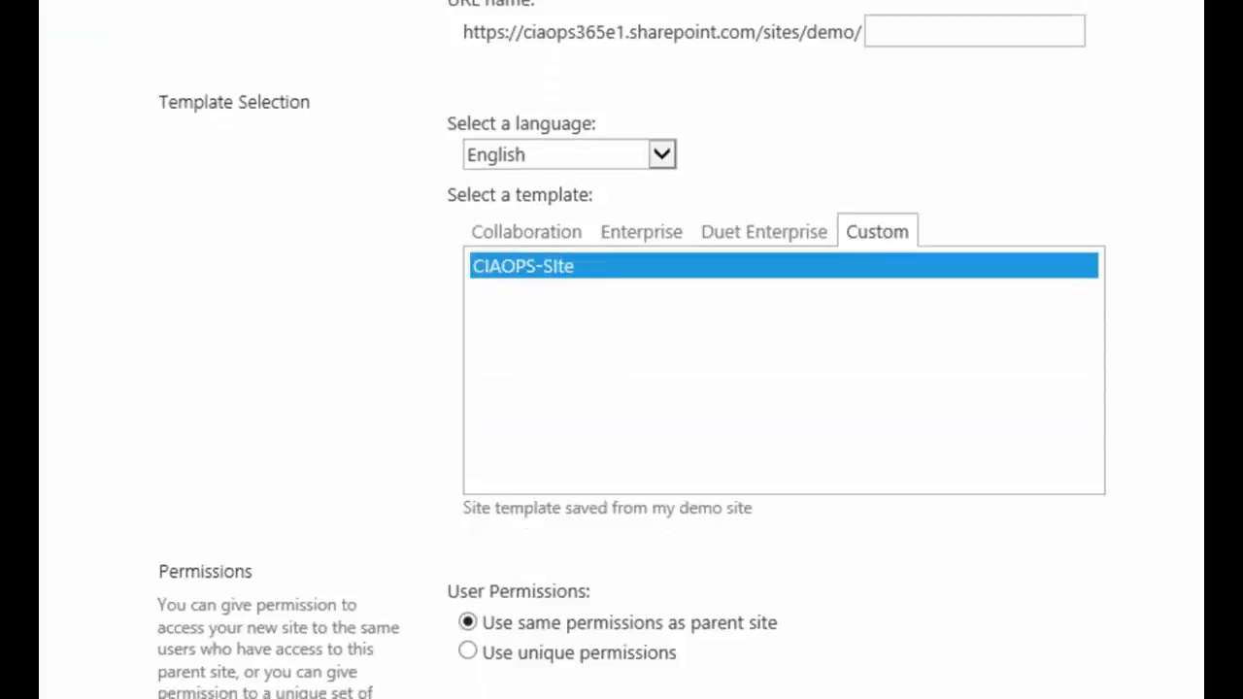
pyautogui.scroll(-3)
pyautogui.write('from template')
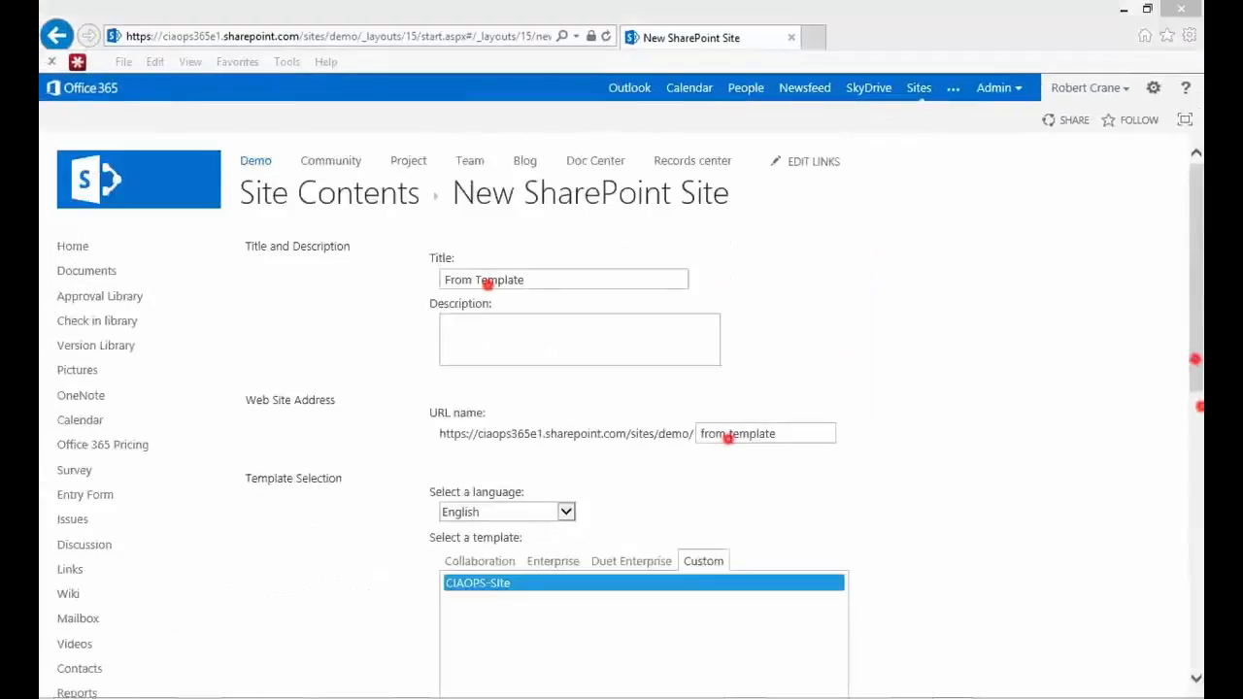
pyautogui.moveTo(565, 301)
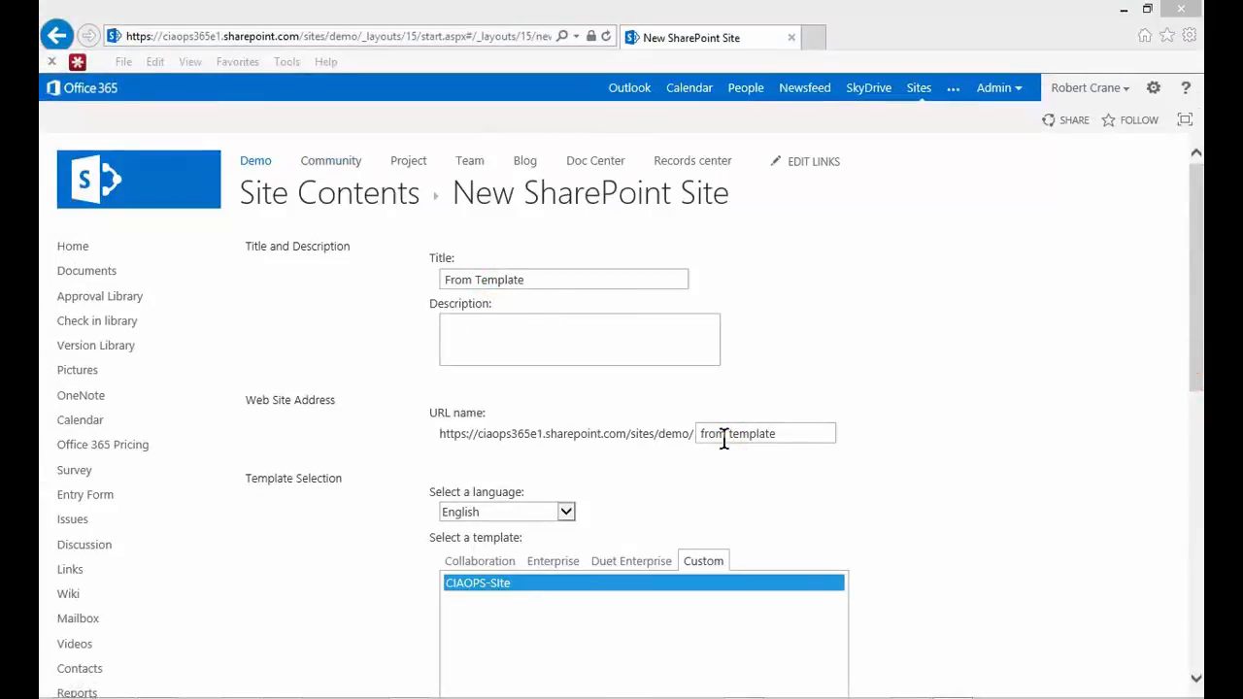
# Change the URL name to 'fromtemplate' without a space and submit with Create.
pyautogui.click(726, 433)
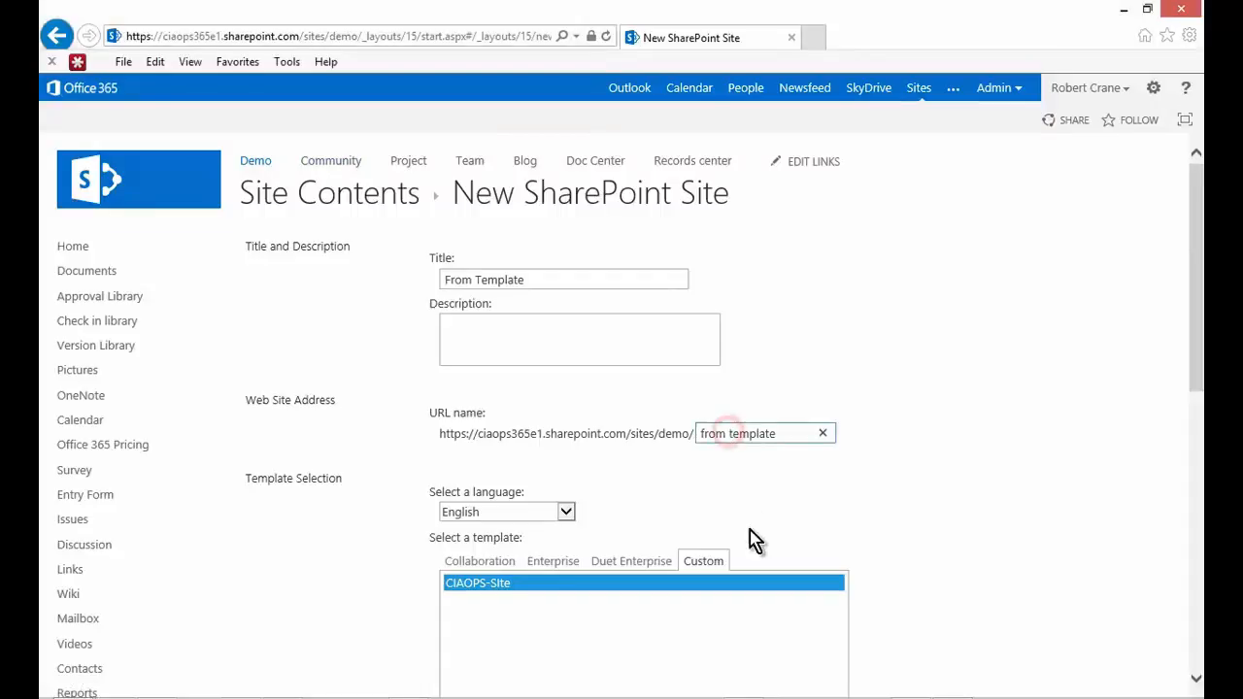
pyautogui.click(757, 433)
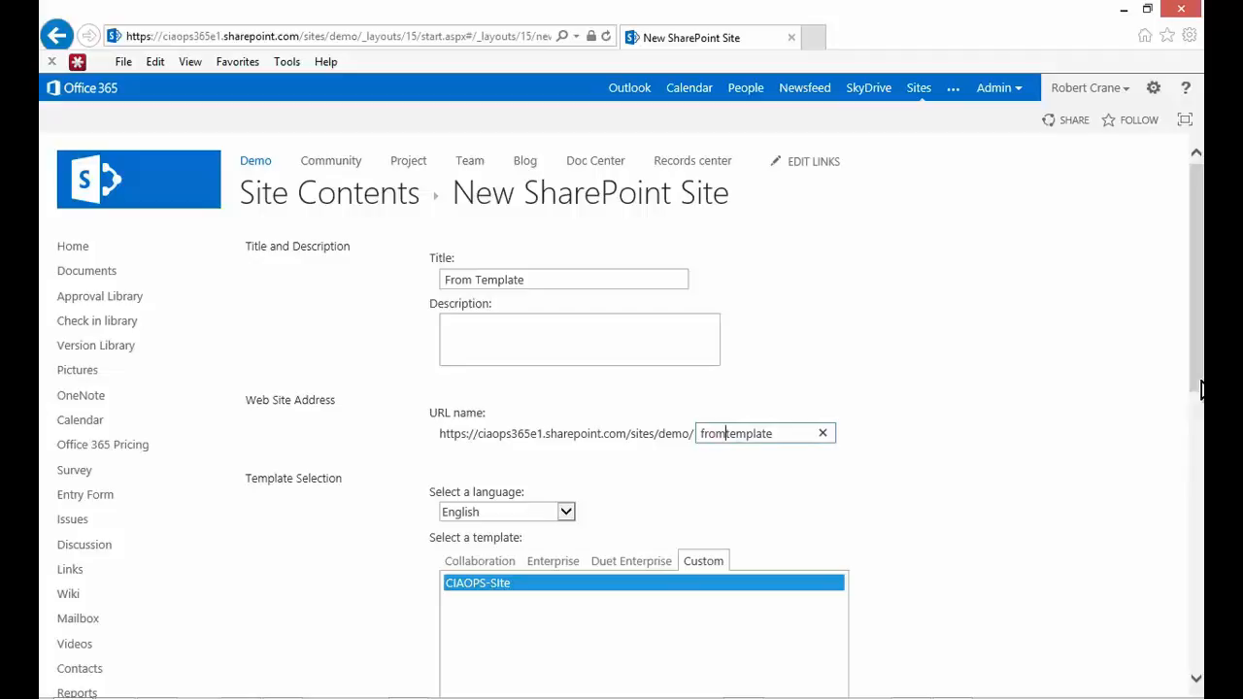
pyautogui.scroll(-3)
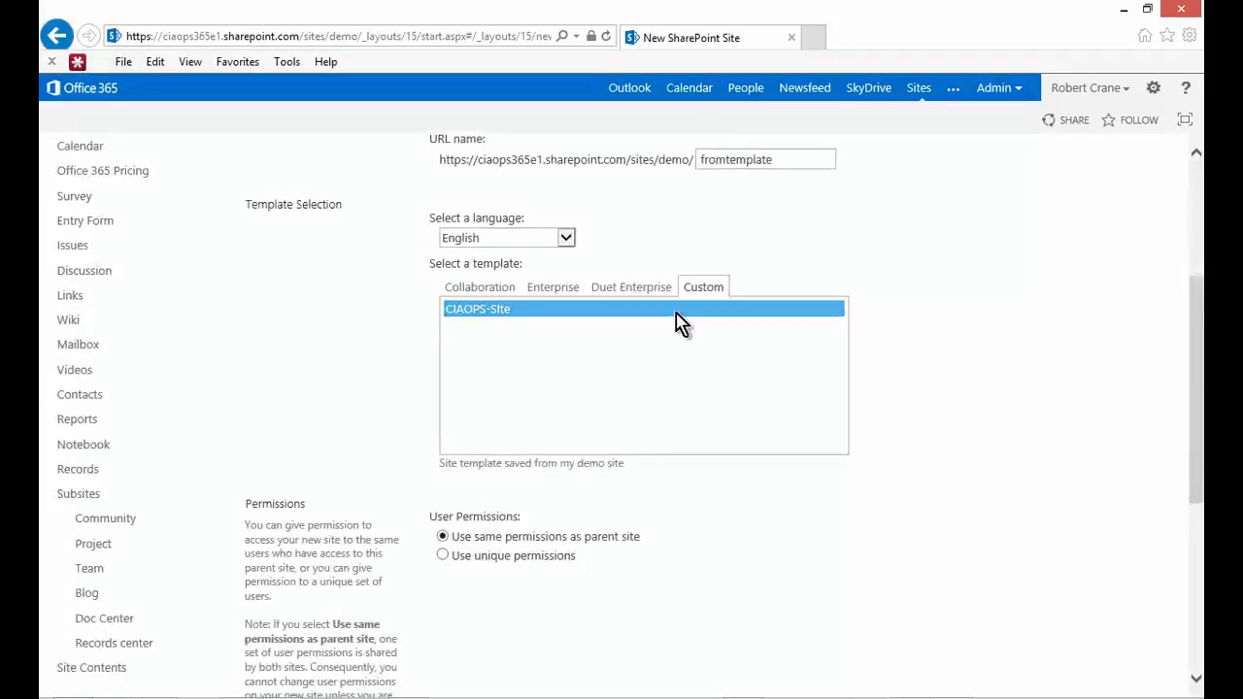
pyautogui.scroll(-3)
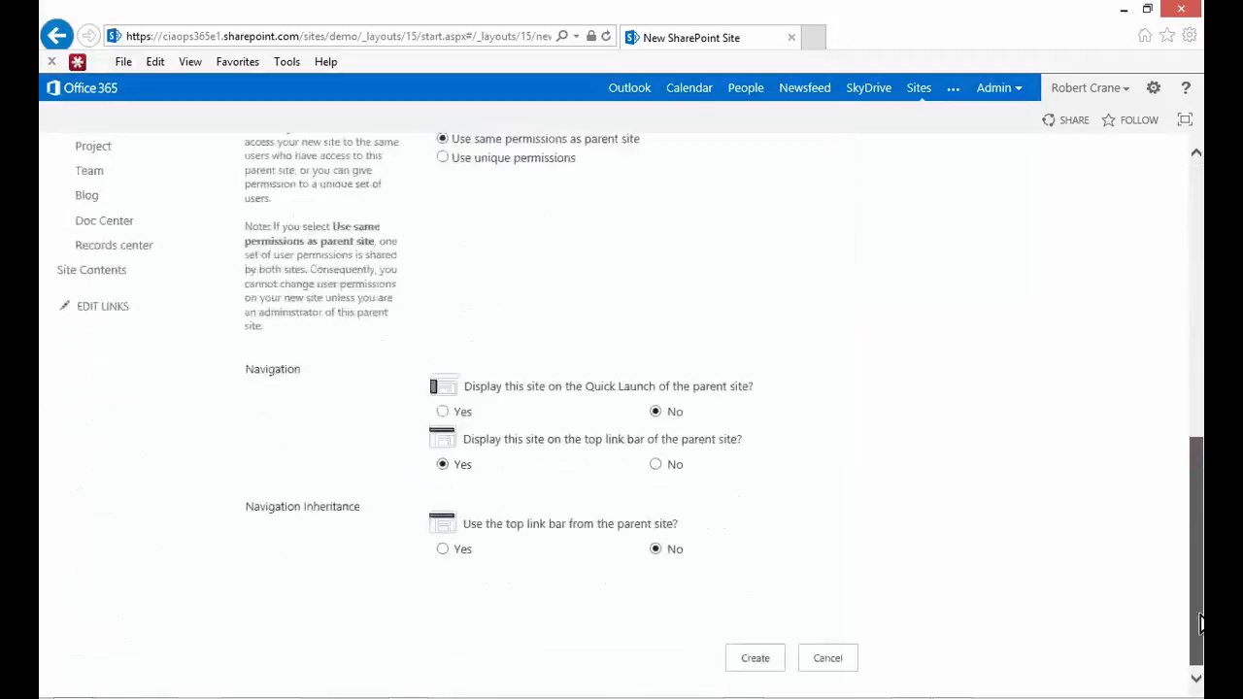
pyautogui.click(755, 652)
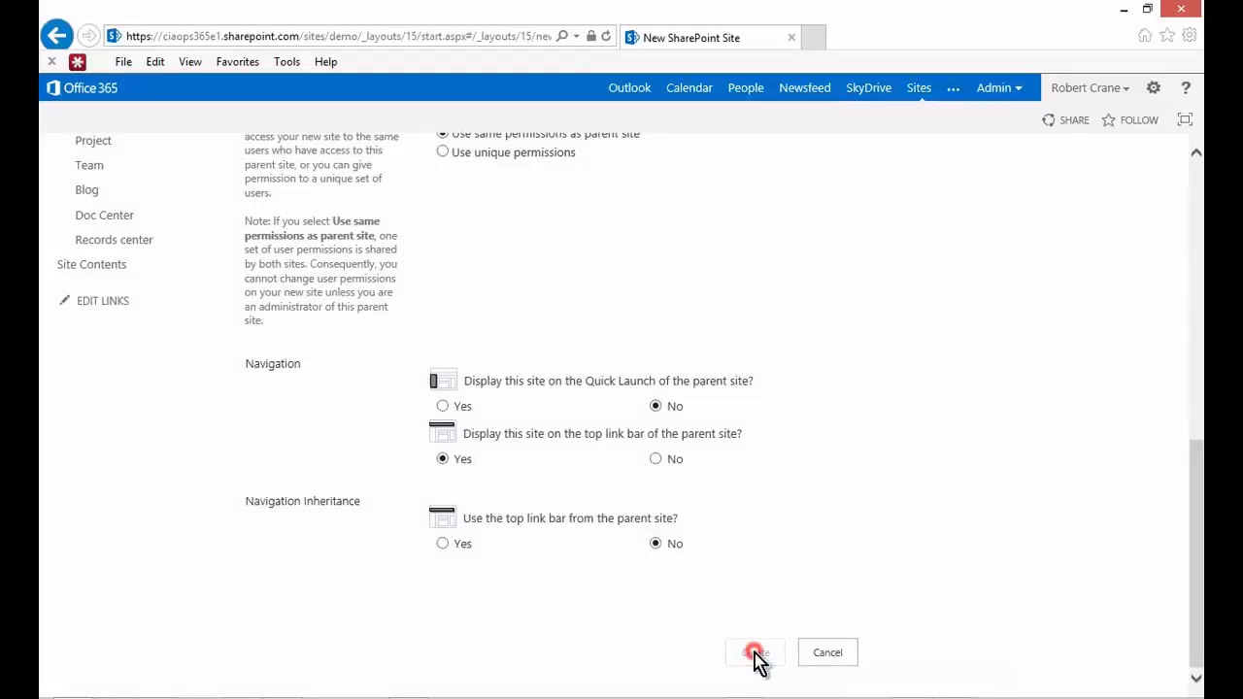
pyautogui.click(754, 651)
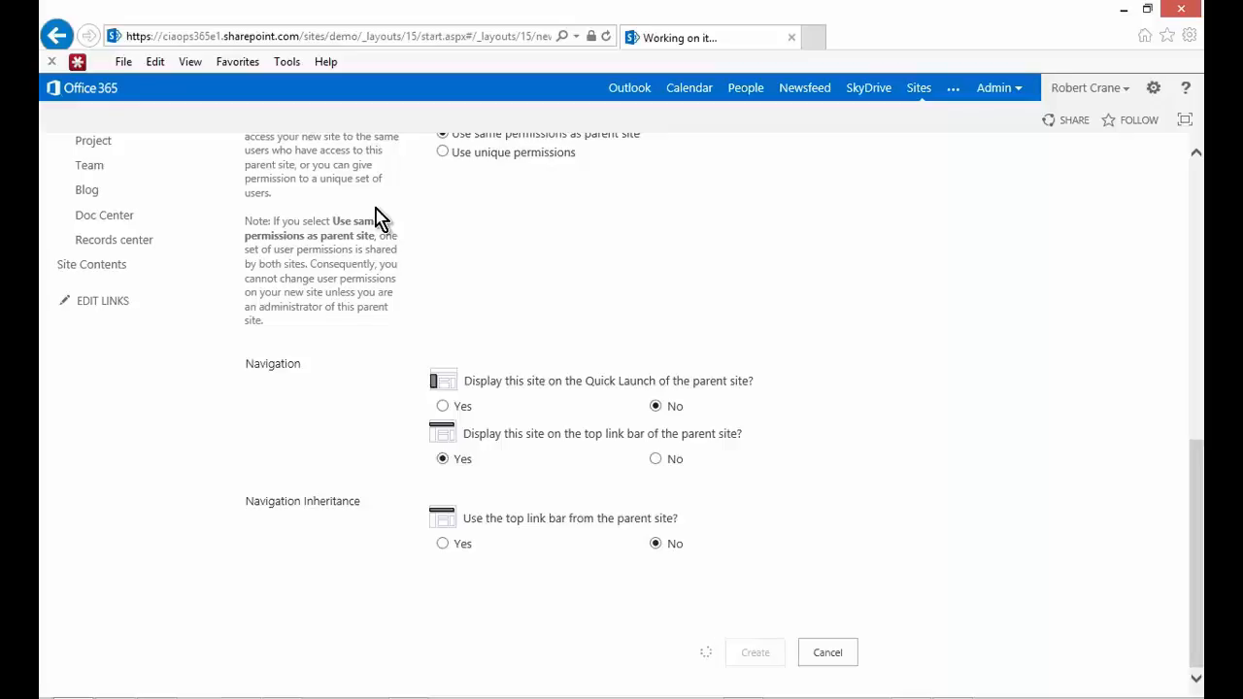
pyautogui.moveTo(360, 201)
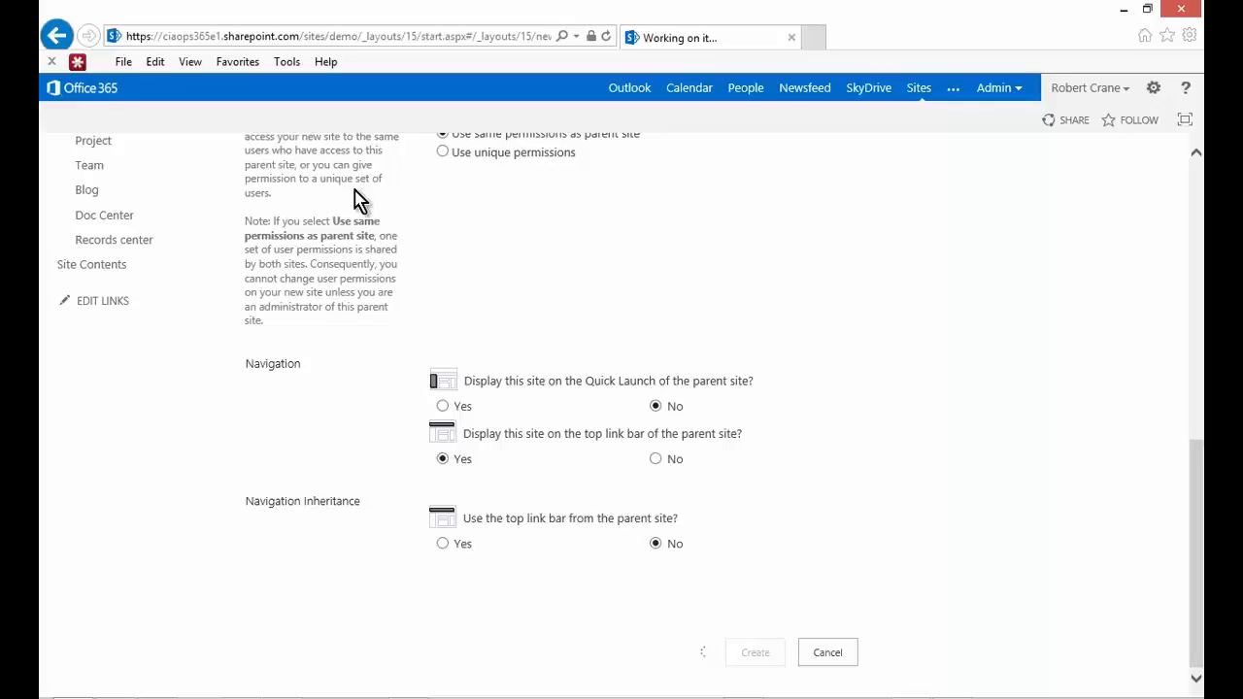
pyautogui.moveTo(113, 240)
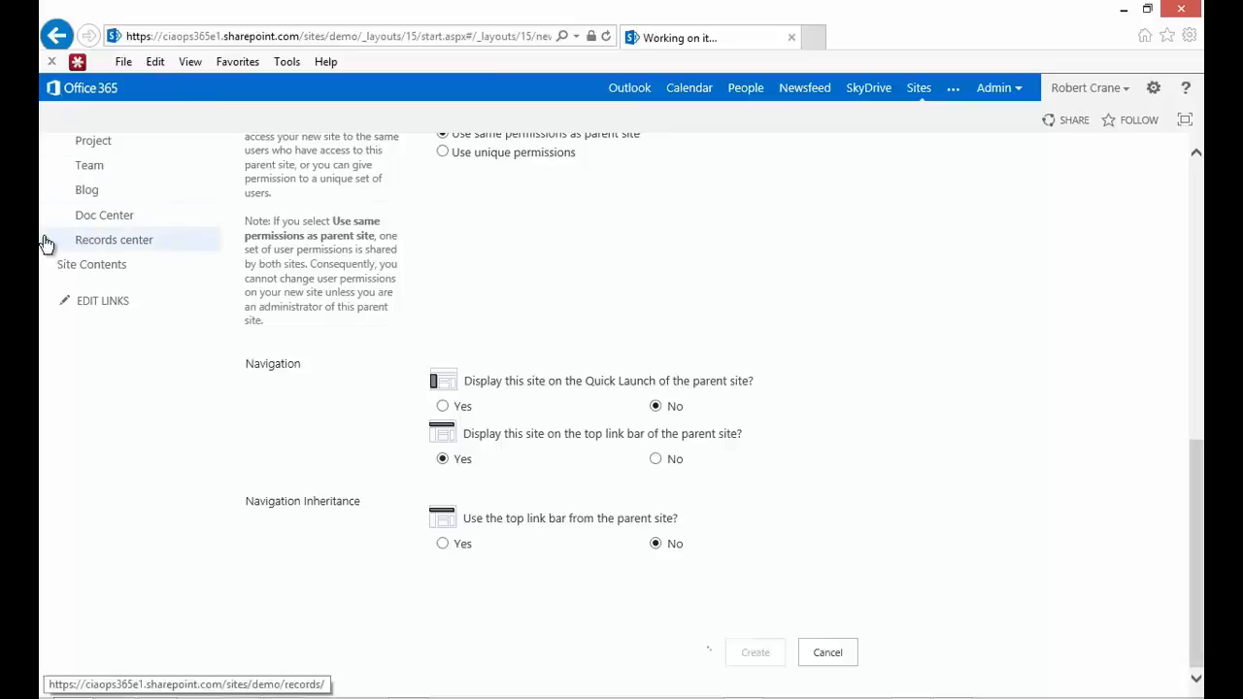
# Wait for provisioning and view the From Template home page in its dark magenta look.
pyautogui.click(754, 652)
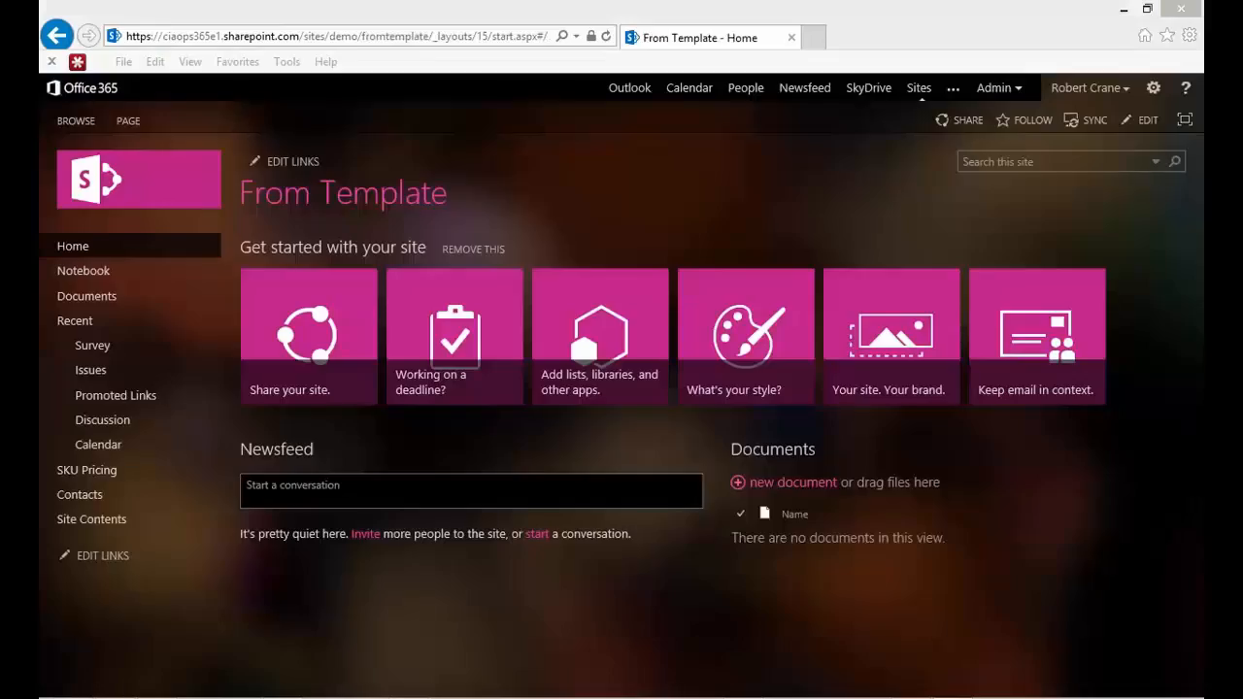
pyautogui.moveTo(510, 233)
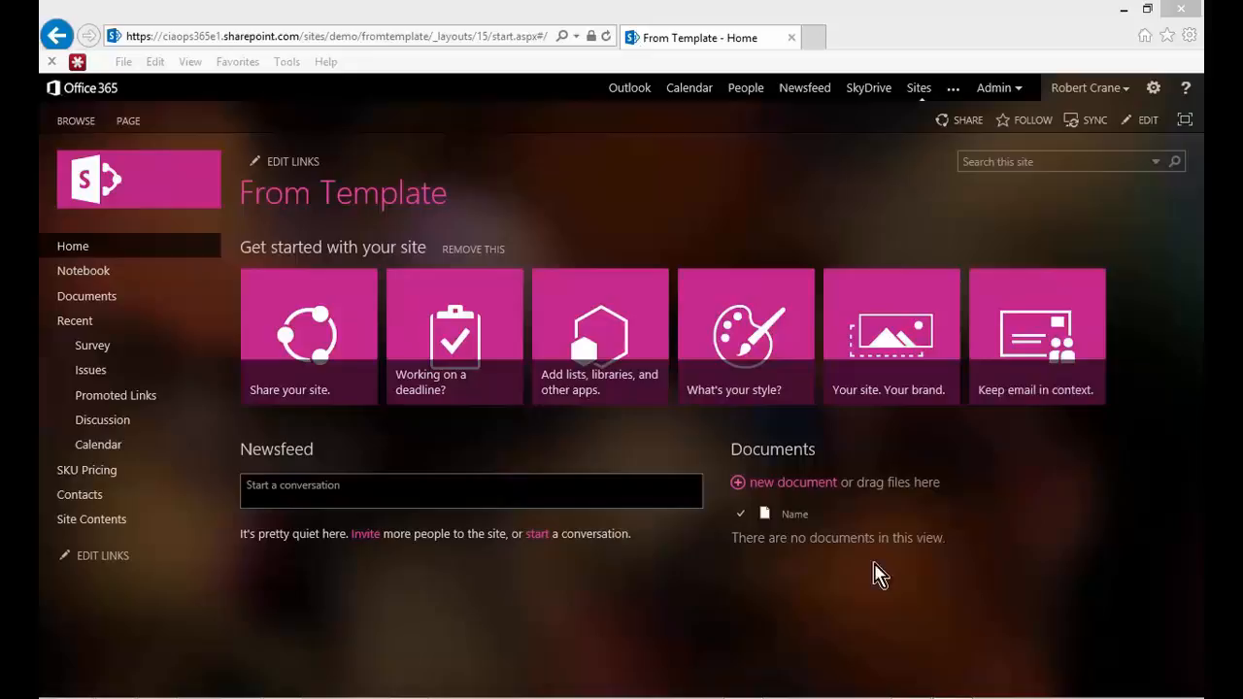
pyautogui.moveTo(819, 565)
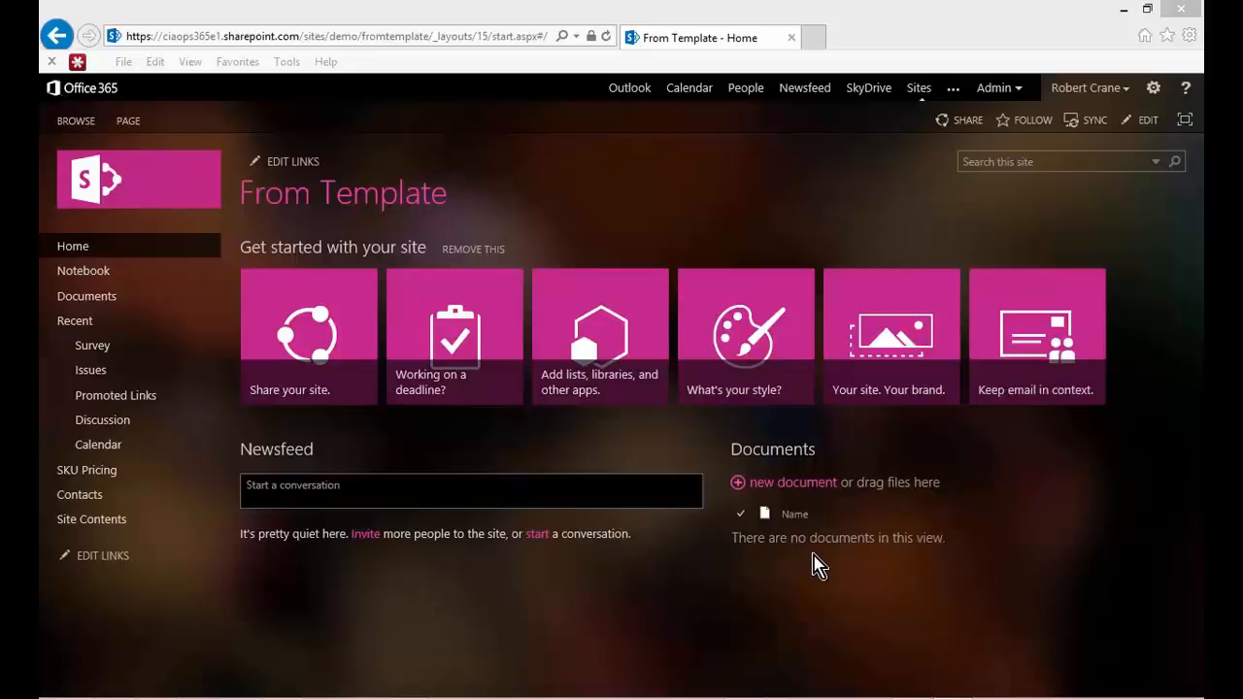
pyautogui.moveTo(272, 566)
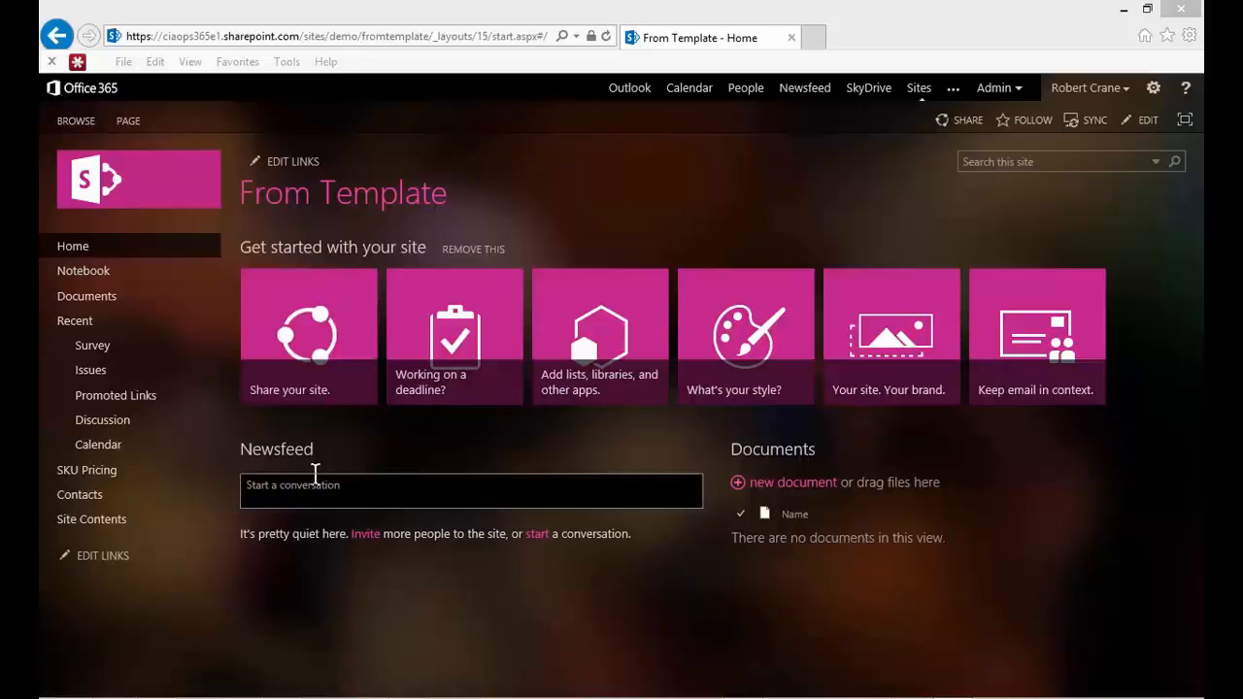
pyautogui.moveTo(91, 370)
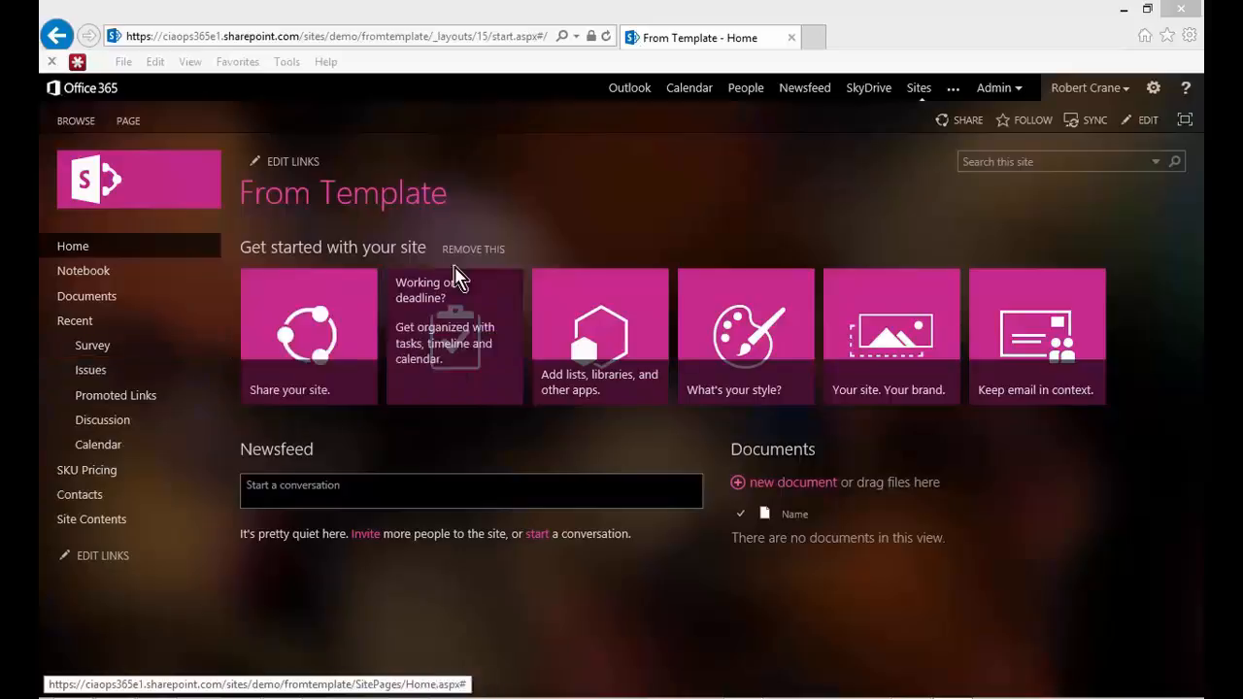
pyautogui.moveTo(563, 231)
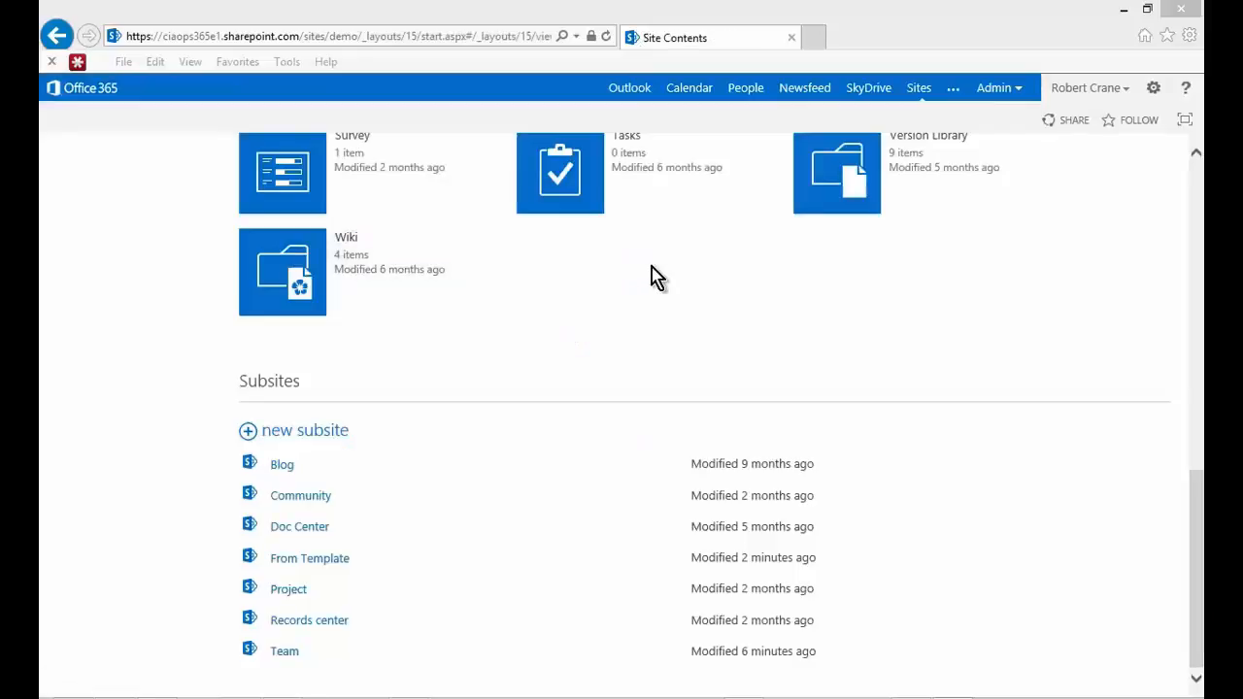
pyautogui.moveTo(631, 327)
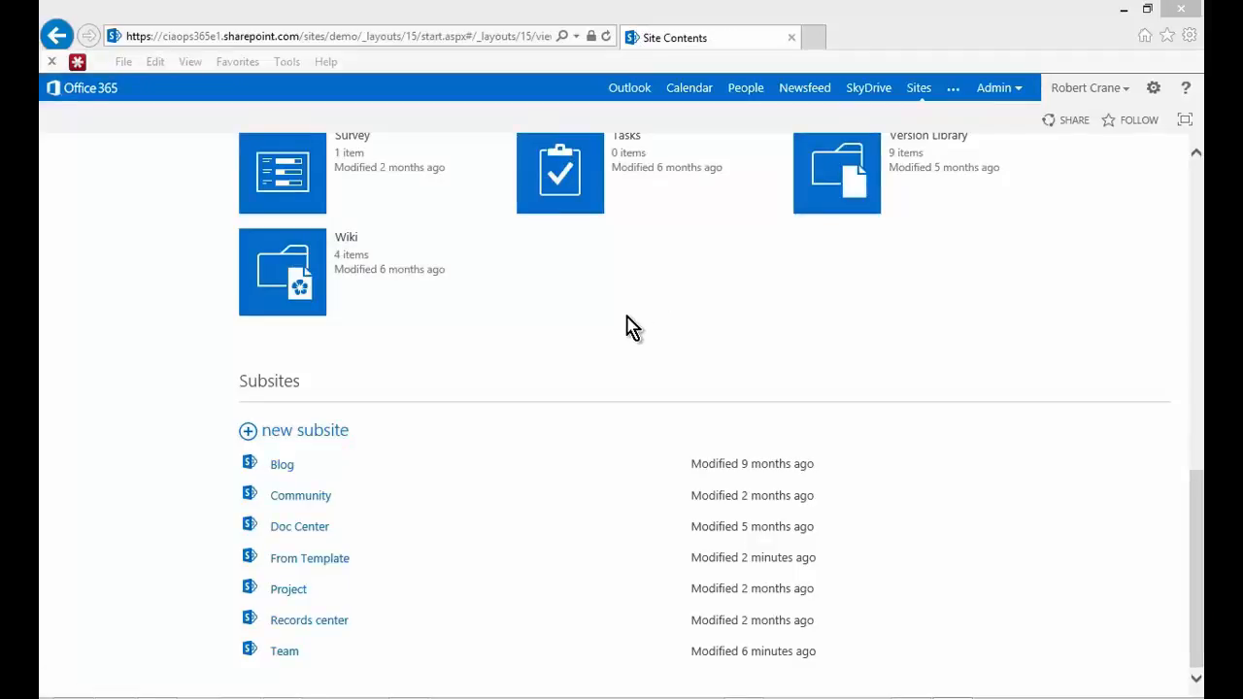
pyautogui.moveTo(259, 377)
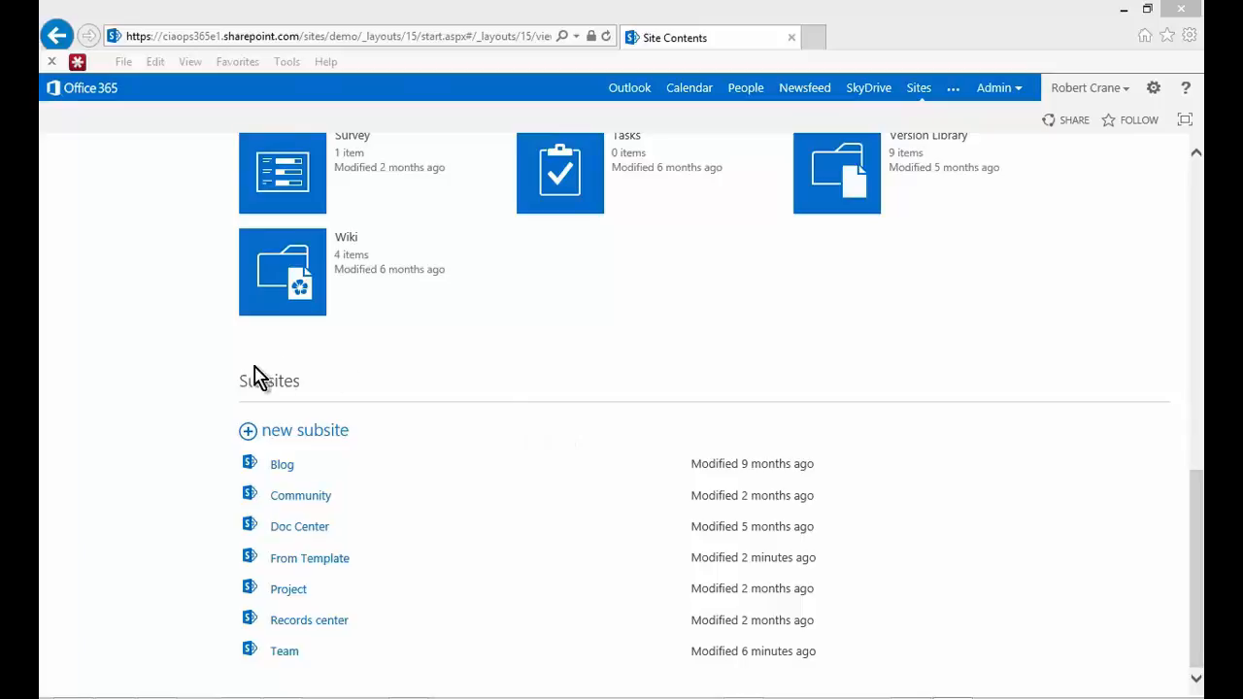
pyautogui.moveTo(309, 557)
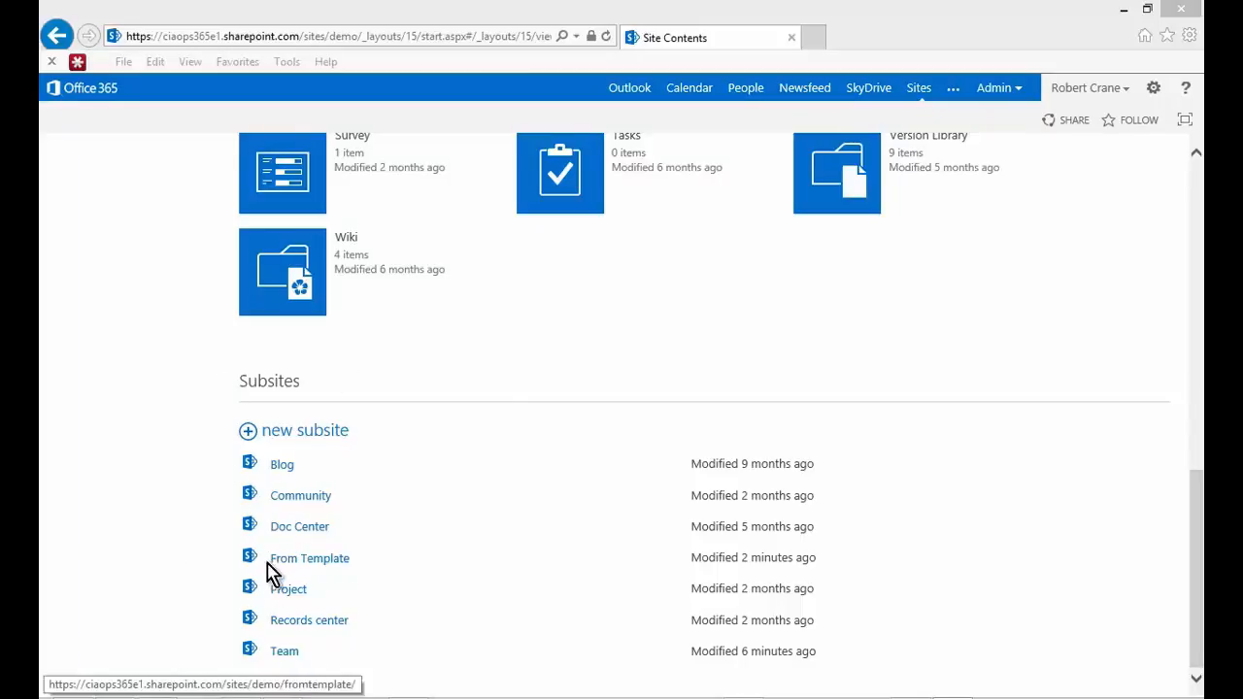
pyautogui.moveTo(277, 568)
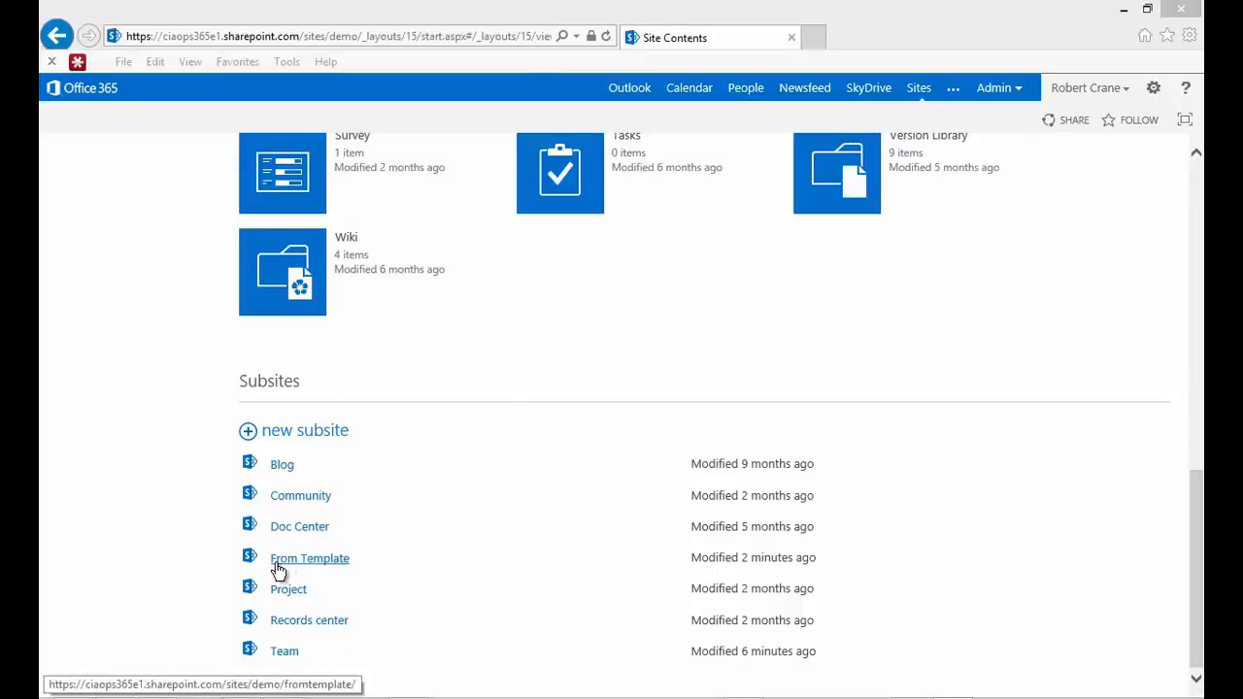
pyautogui.moveTo(320, 561)
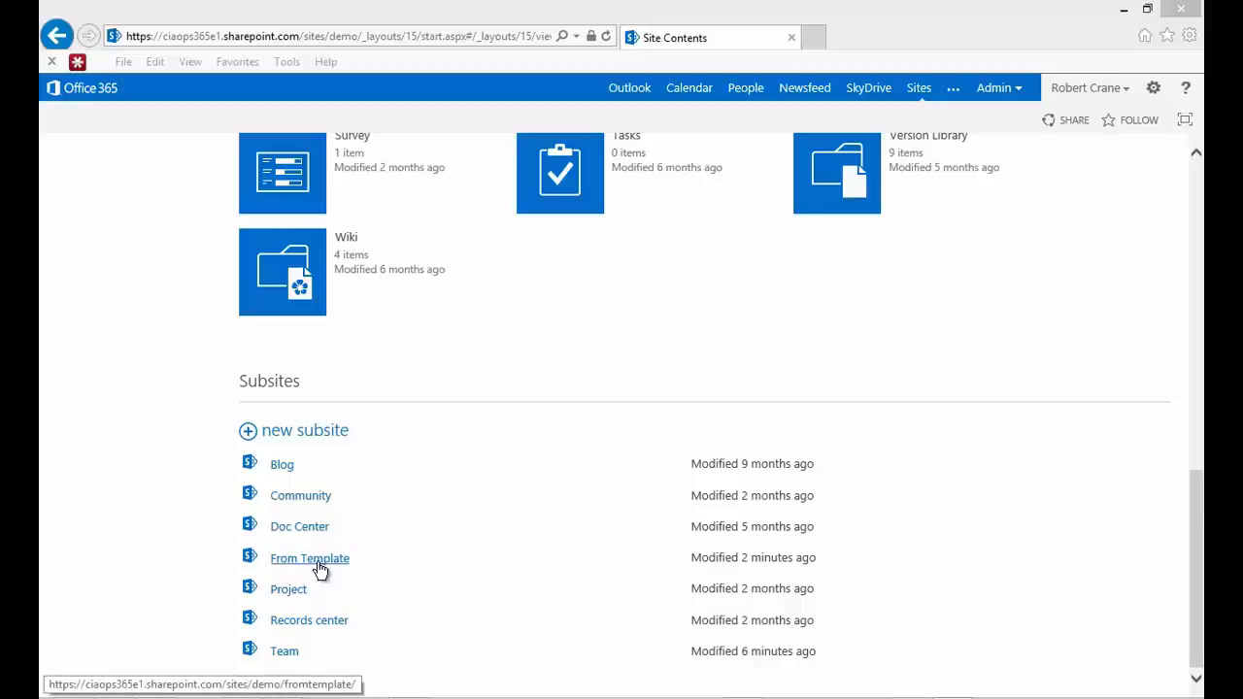
pyautogui.moveTo(109, 326)
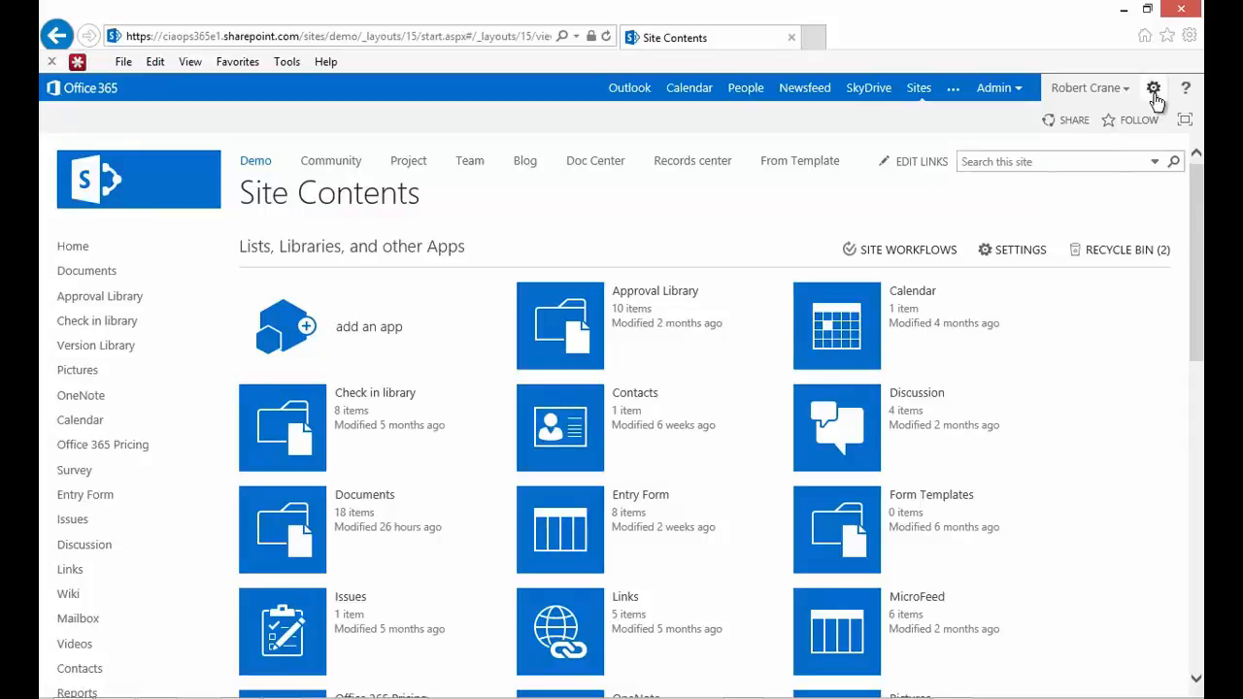
# Go through Site settings to the Solutions gallery listing CIAOPS-Site as activated.
pyautogui.click(1153, 87)
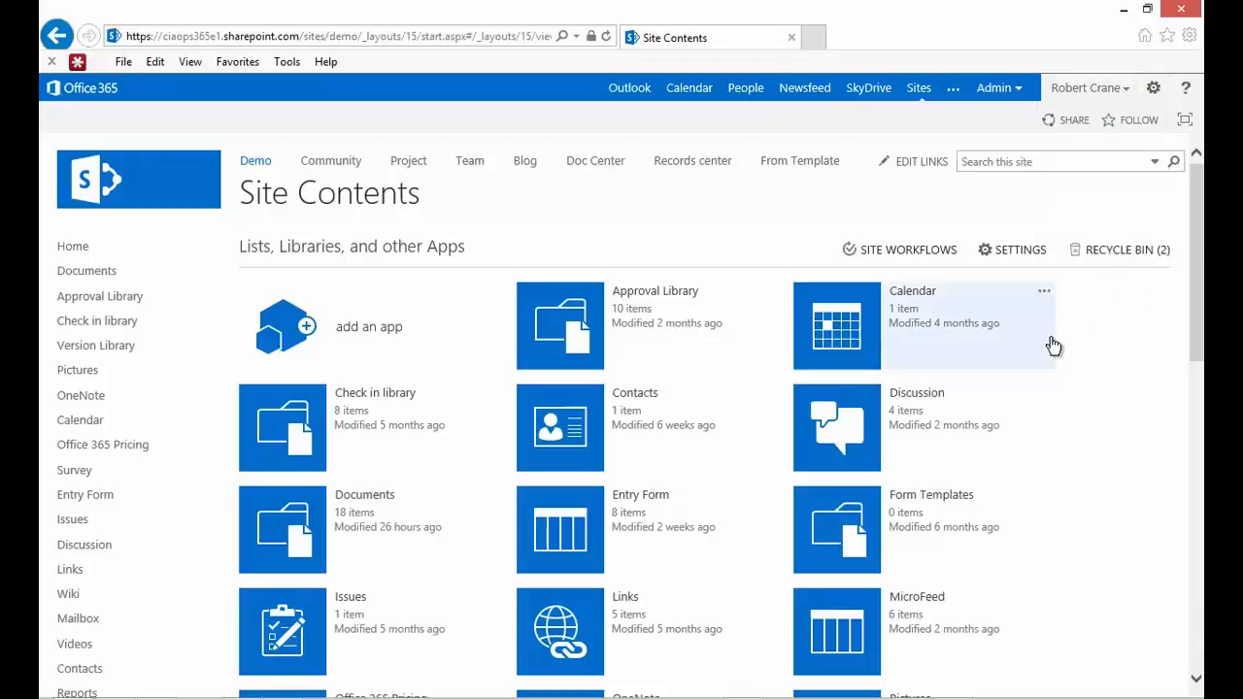
pyautogui.click(1019, 249)
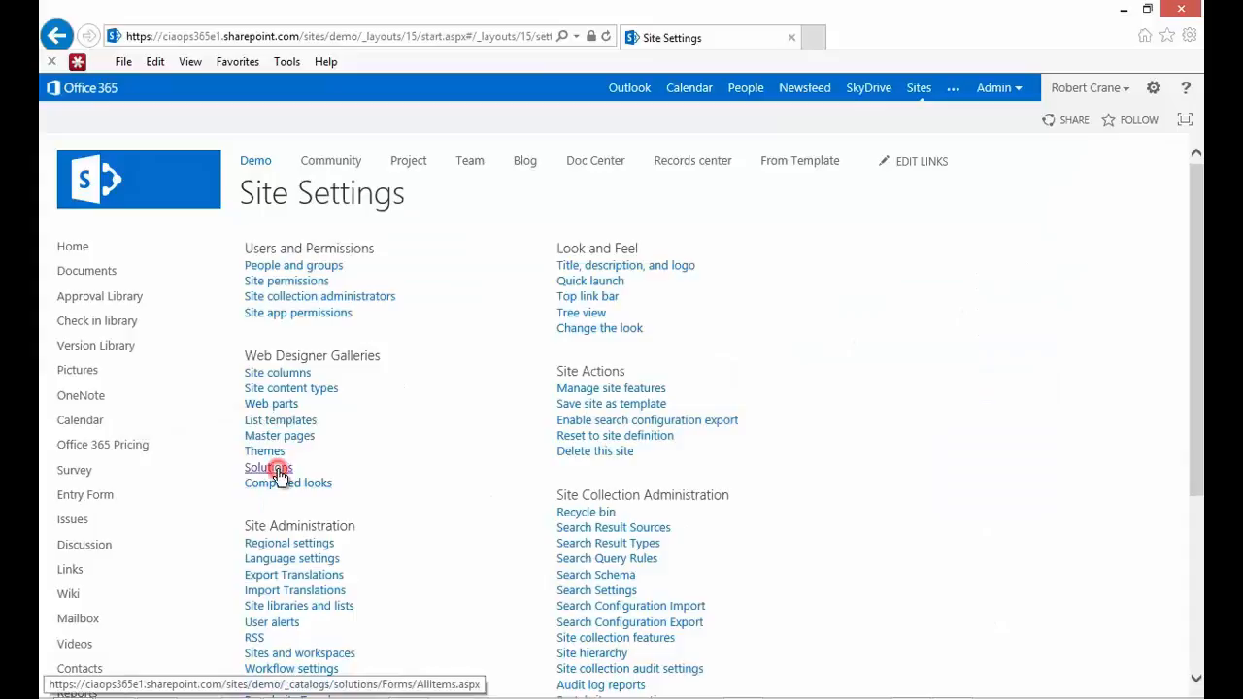
pyautogui.click(268, 467)
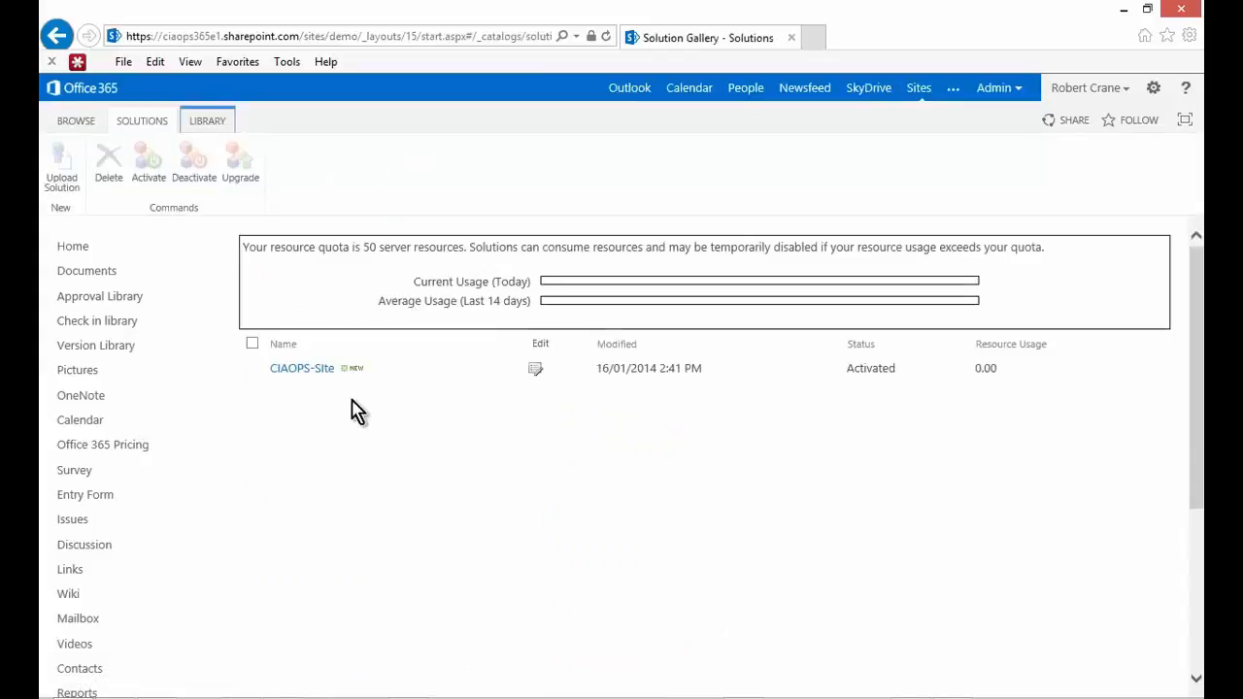